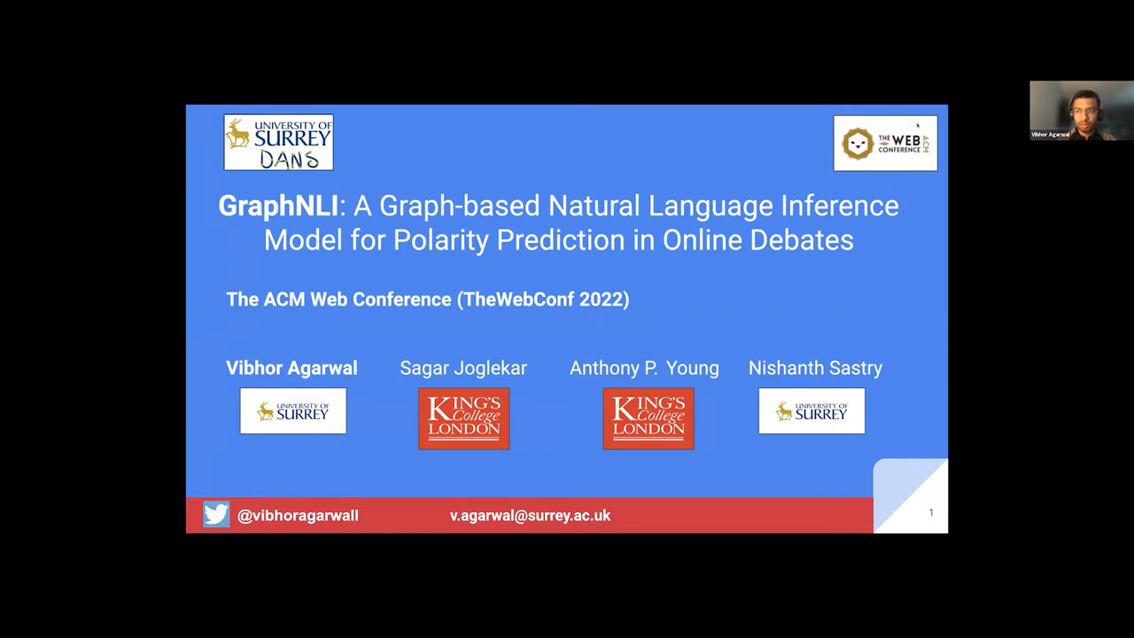
{"action": "mouse_move", "coordinate": [693, 345]}
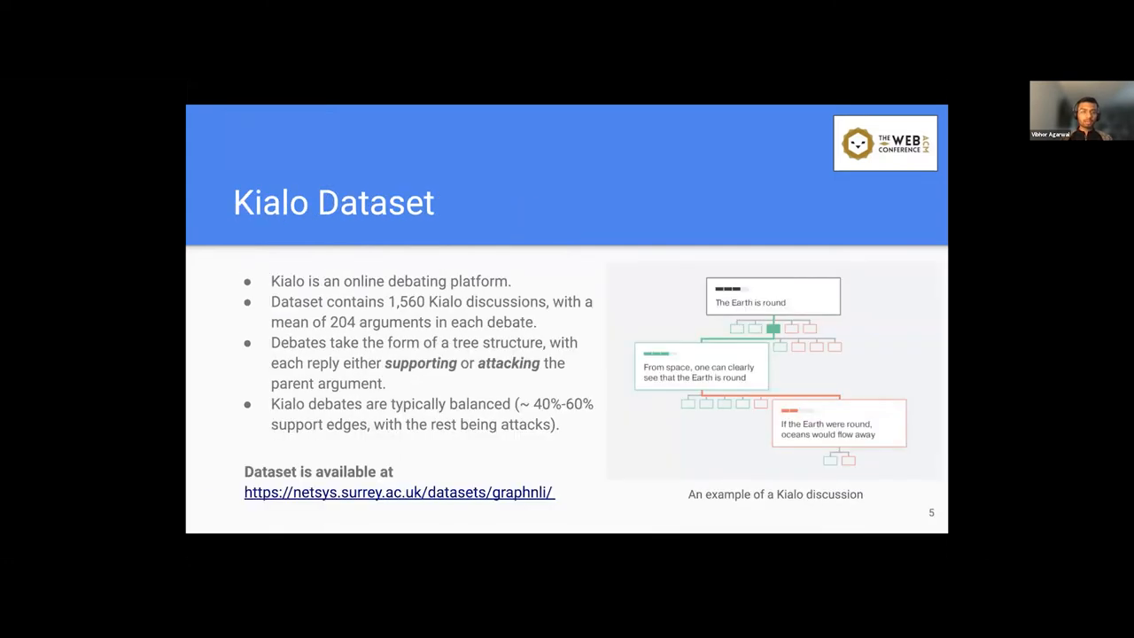
Step: Step back to slide 4, Argumentation Theory, with the bipolar framework diagram
{"action": "key", "text": "Left"}
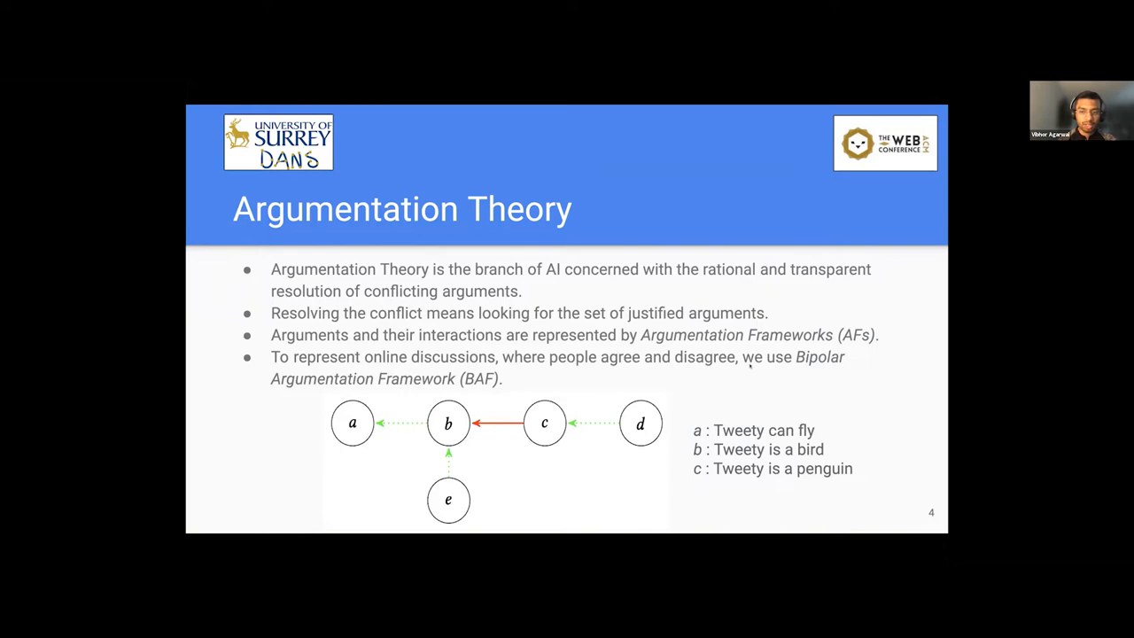
{"action": "mouse_move", "coordinate": [673, 394]}
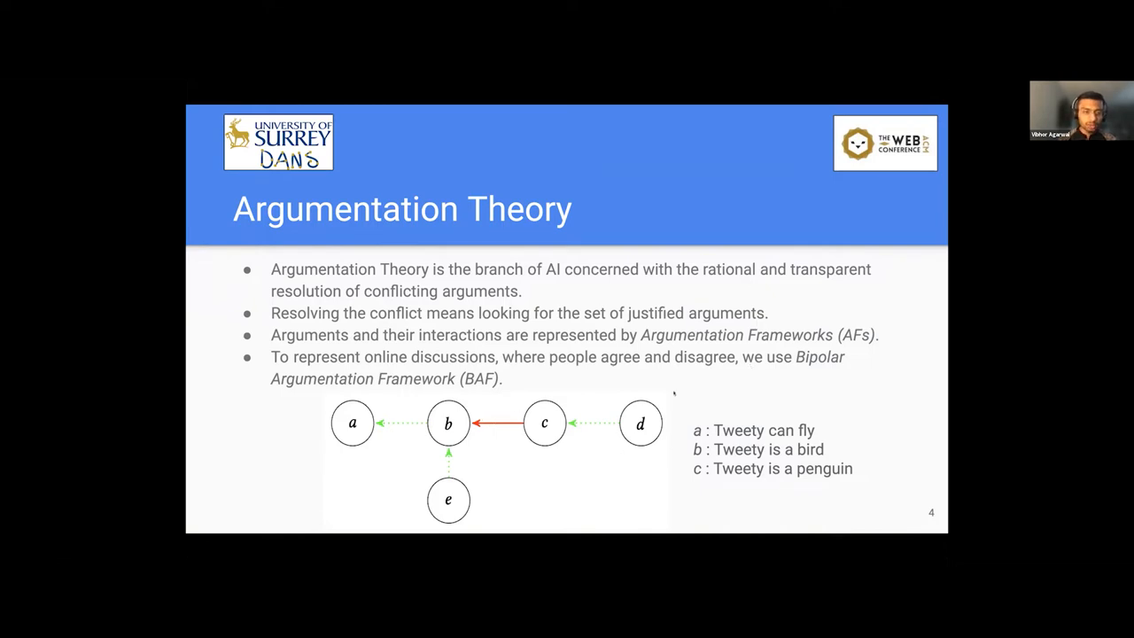
{"action": "mouse_move", "coordinate": [542, 388]}
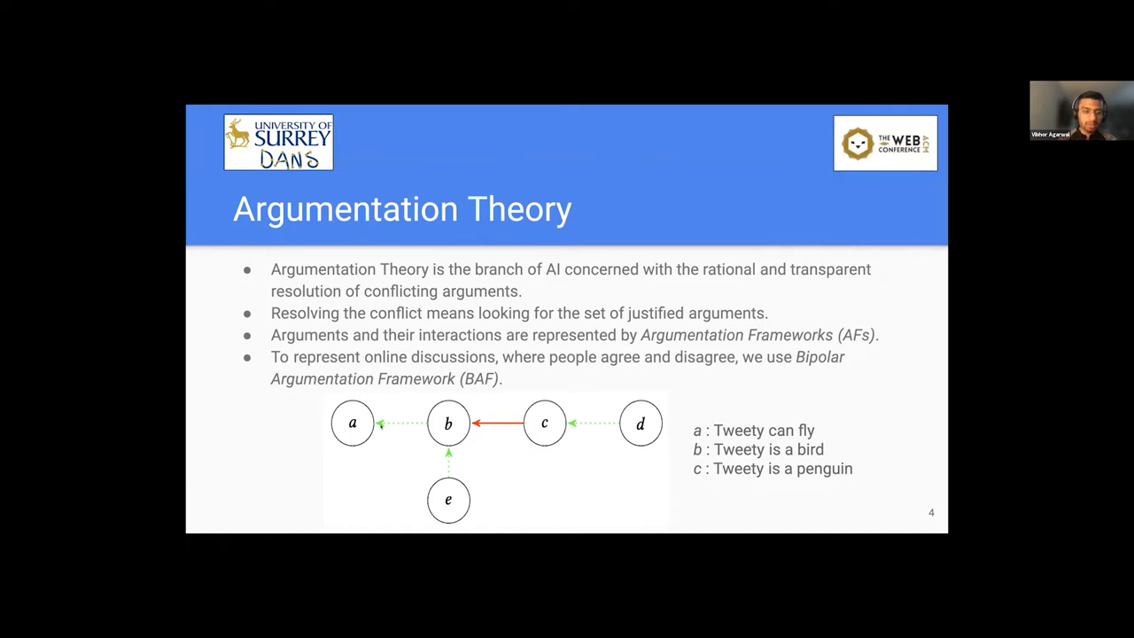
{"action": "mouse_move", "coordinate": [470, 408]}
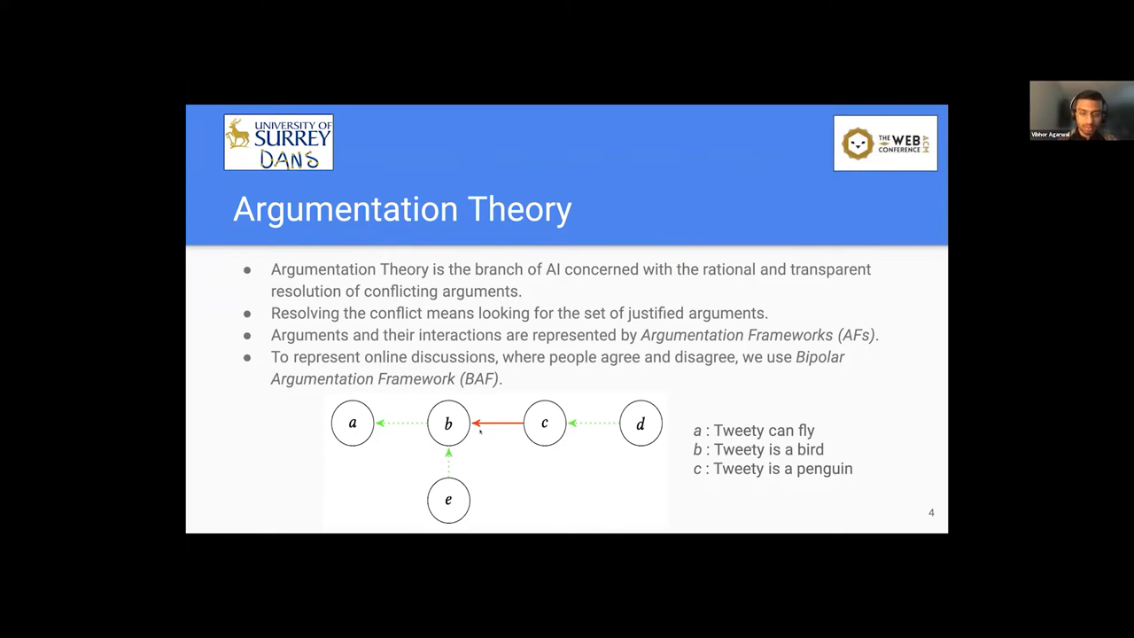
{"action": "mouse_move", "coordinate": [631, 482]}
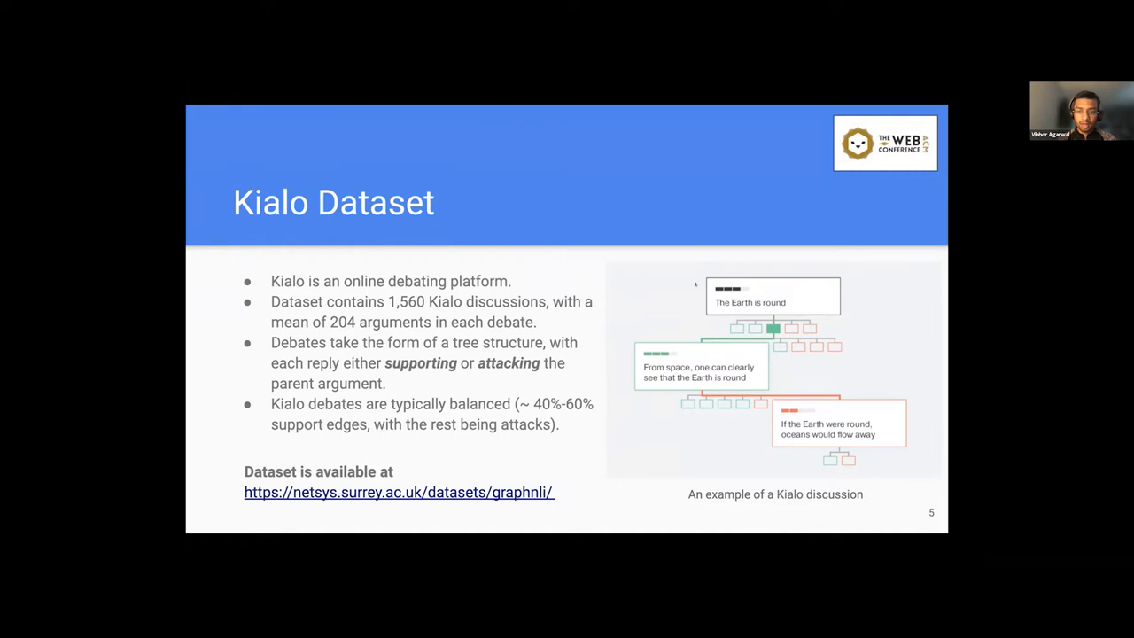
{"action": "mouse_move", "coordinate": [794, 312]}
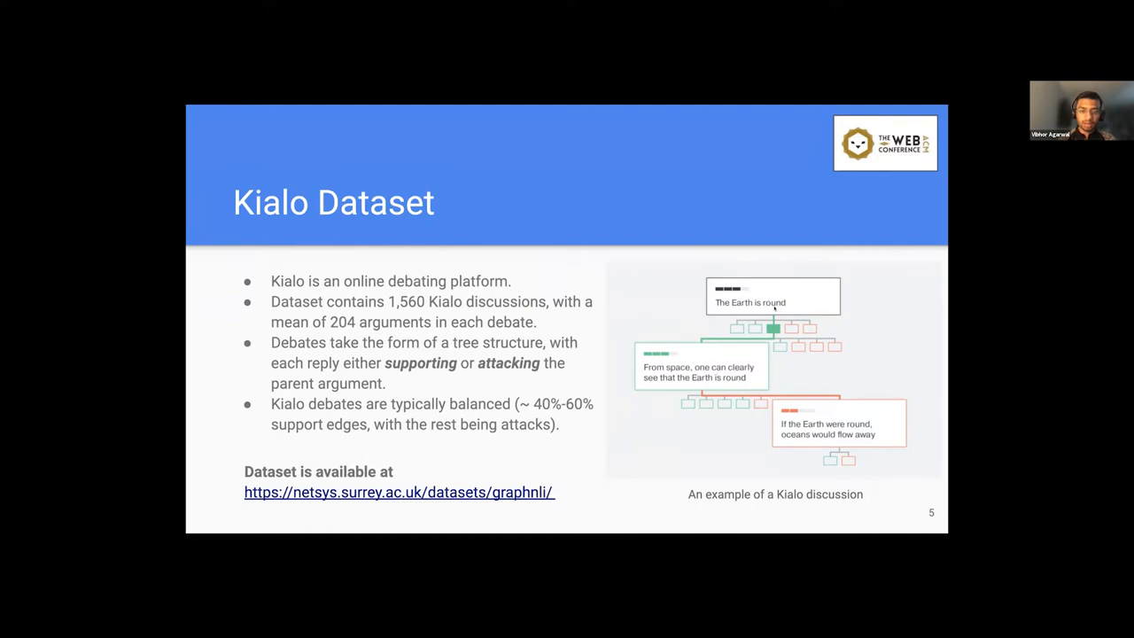
{"action": "mouse_move", "coordinate": [744, 353]}
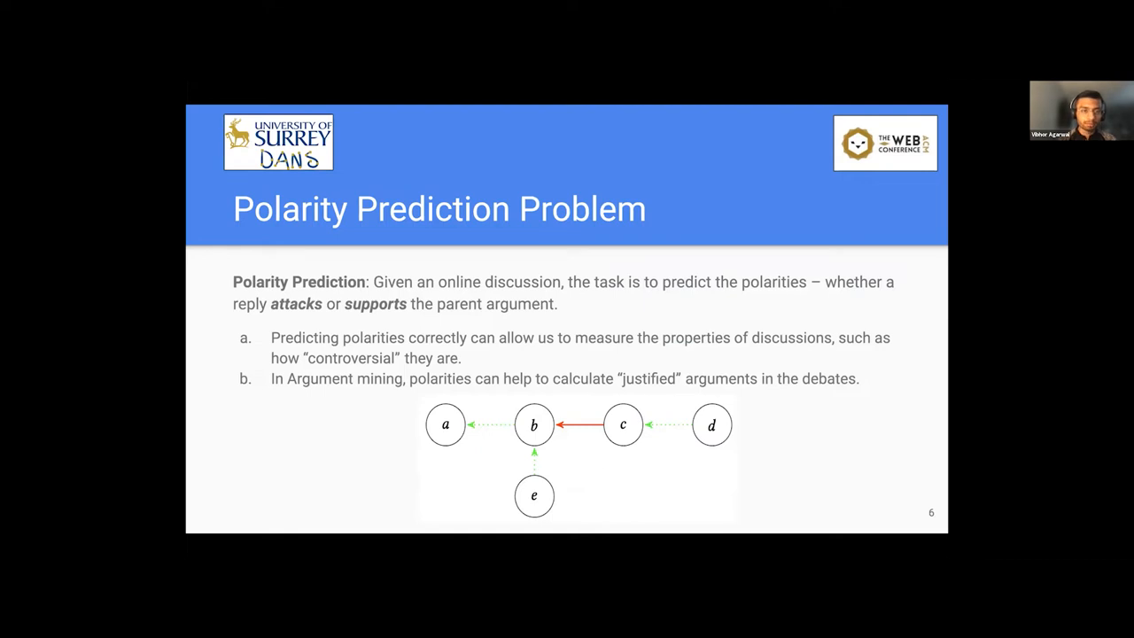
{"action": "mouse_move", "coordinate": [576, 310]}
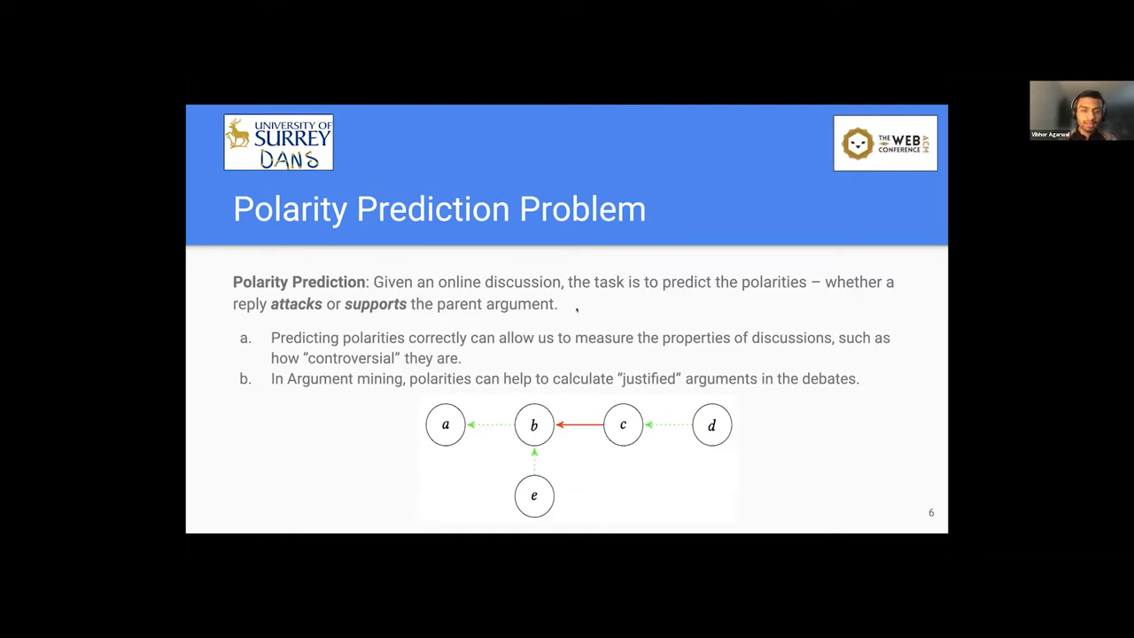
{"action": "mouse_move", "coordinate": [606, 321]}
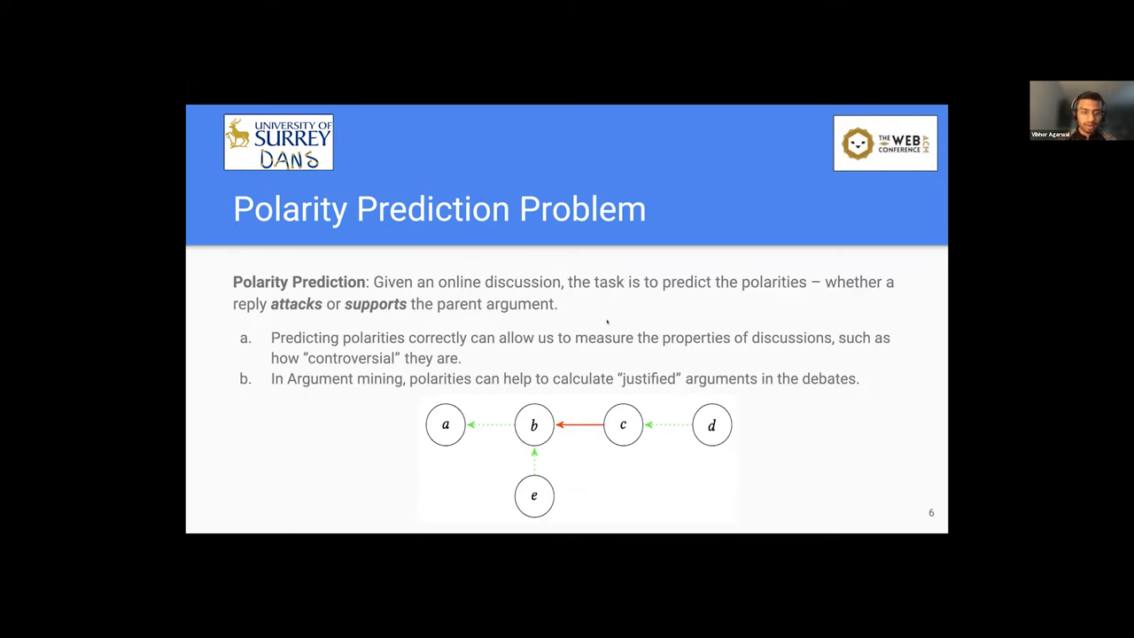
{"action": "mouse_move", "coordinate": [443, 406]}
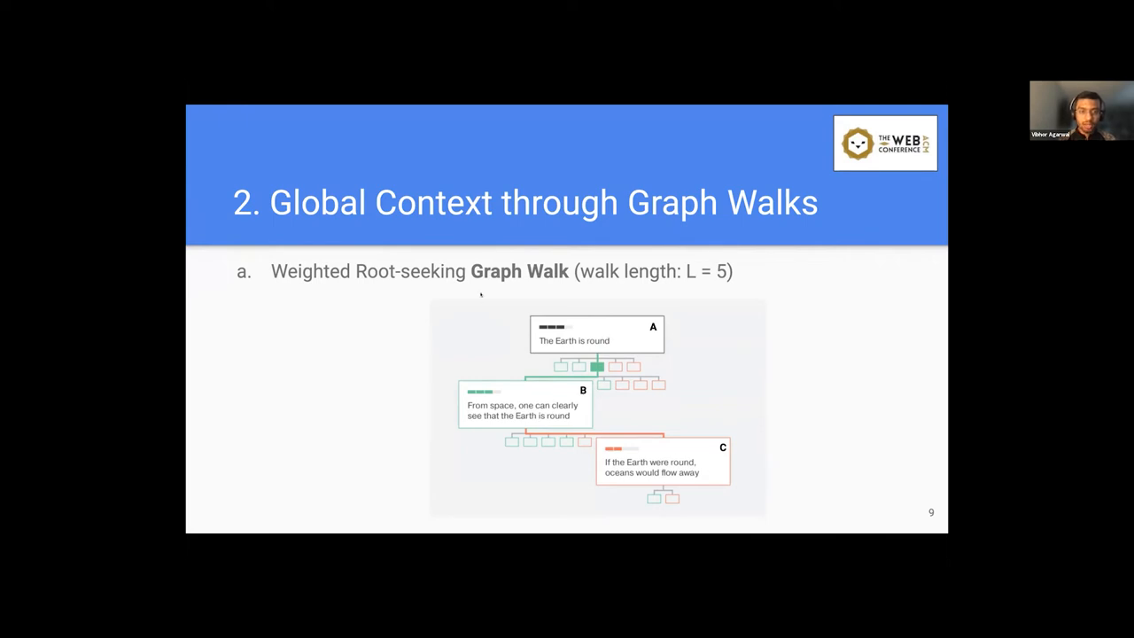
{"action": "mouse_move", "coordinate": [725, 430]}
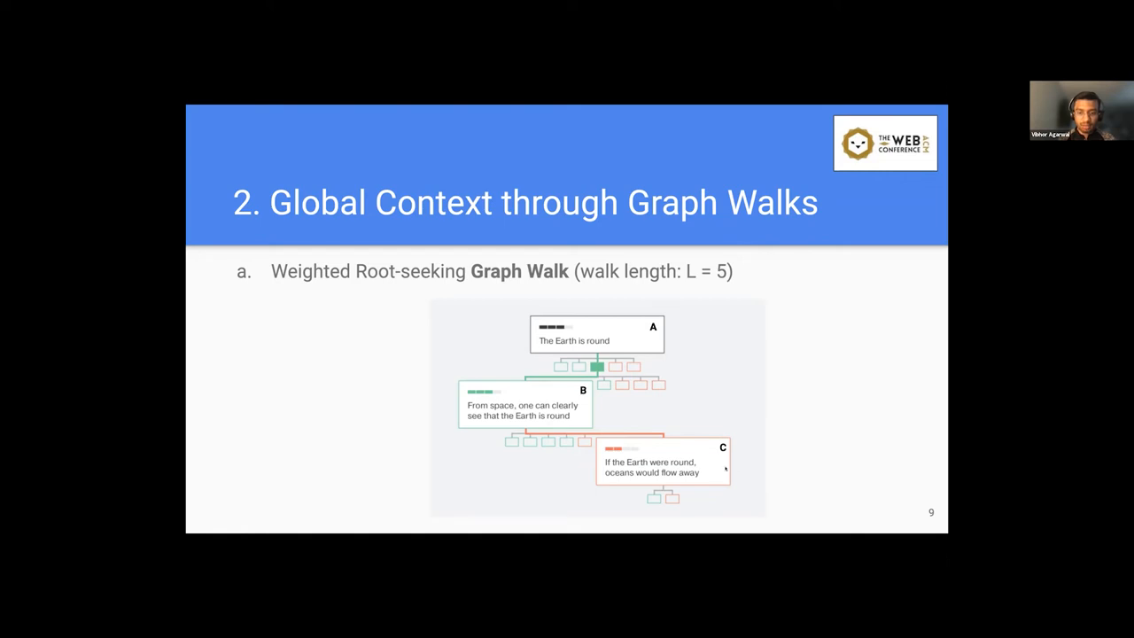
{"action": "mouse_move", "coordinate": [714, 465]}
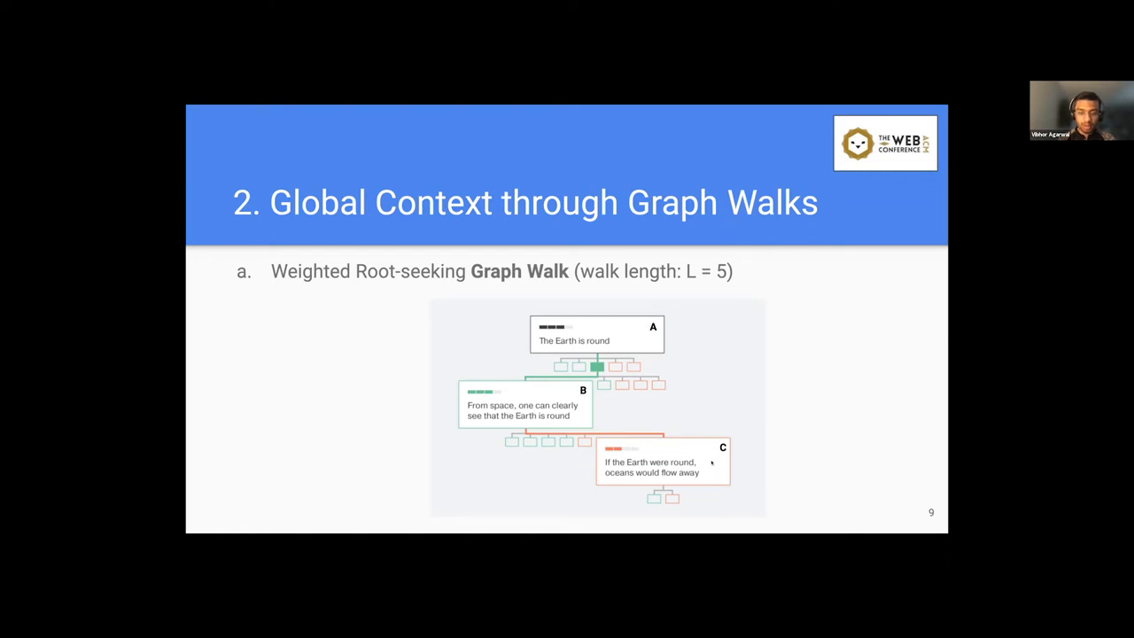
{"action": "mouse_move", "coordinate": [776, 452]}
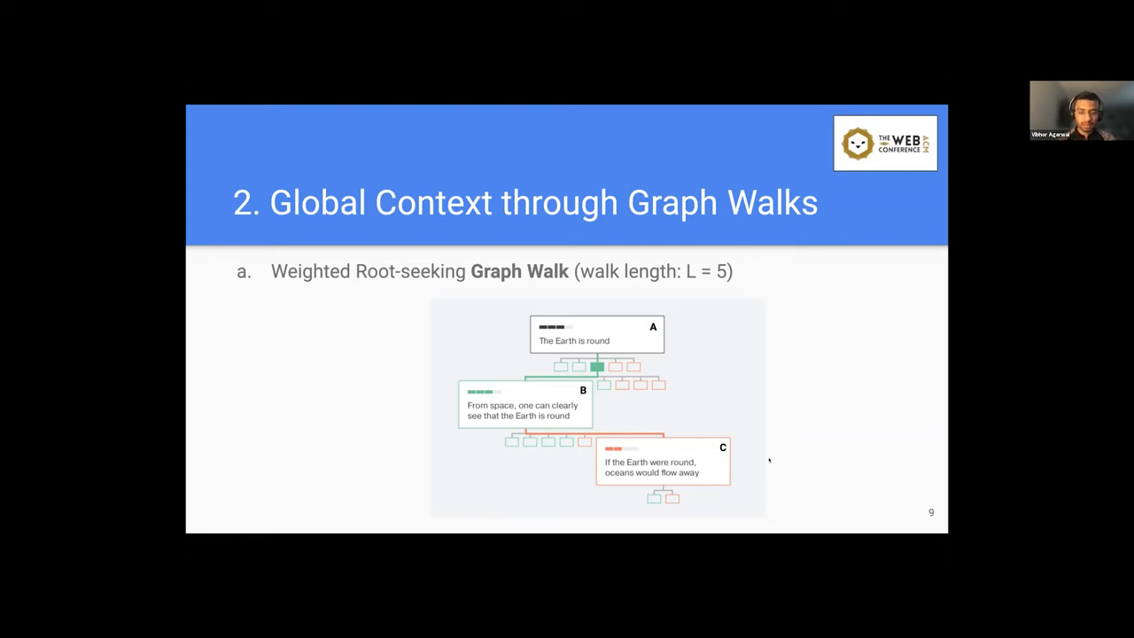
{"action": "mouse_move", "coordinate": [580, 309]}
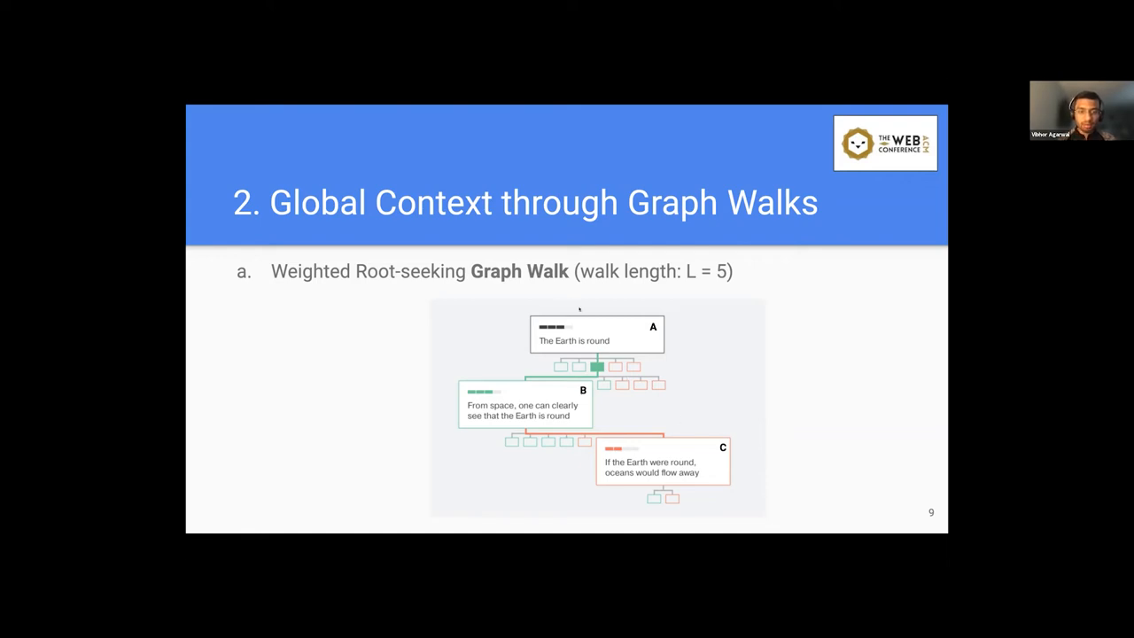
{"action": "mouse_move", "coordinate": [690, 443]}
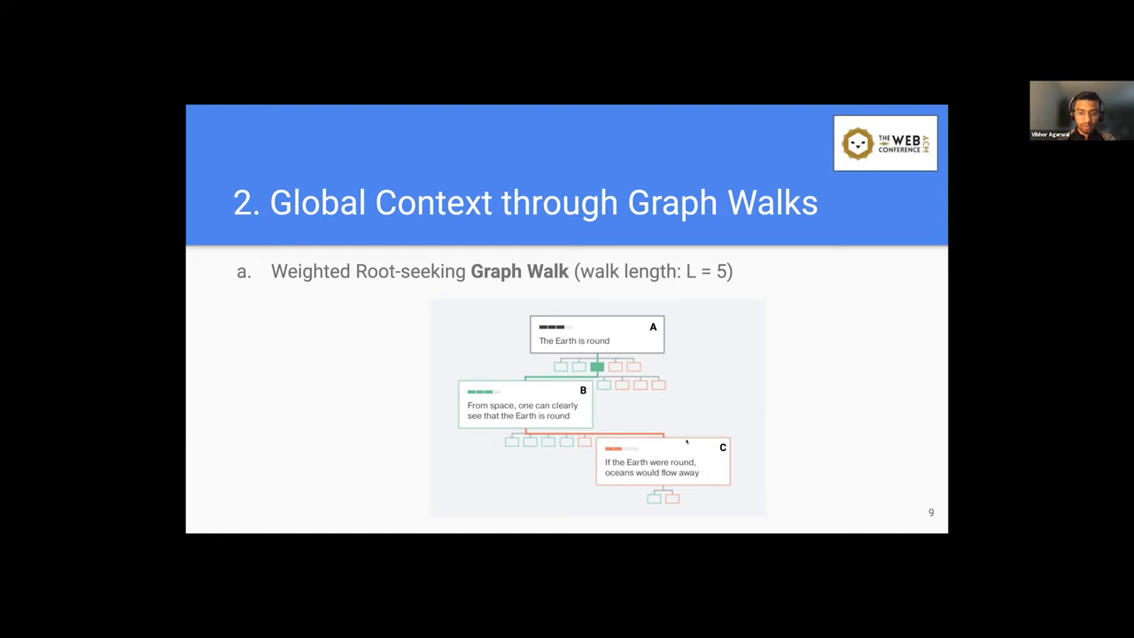
{"action": "mouse_move", "coordinate": [574, 354]}
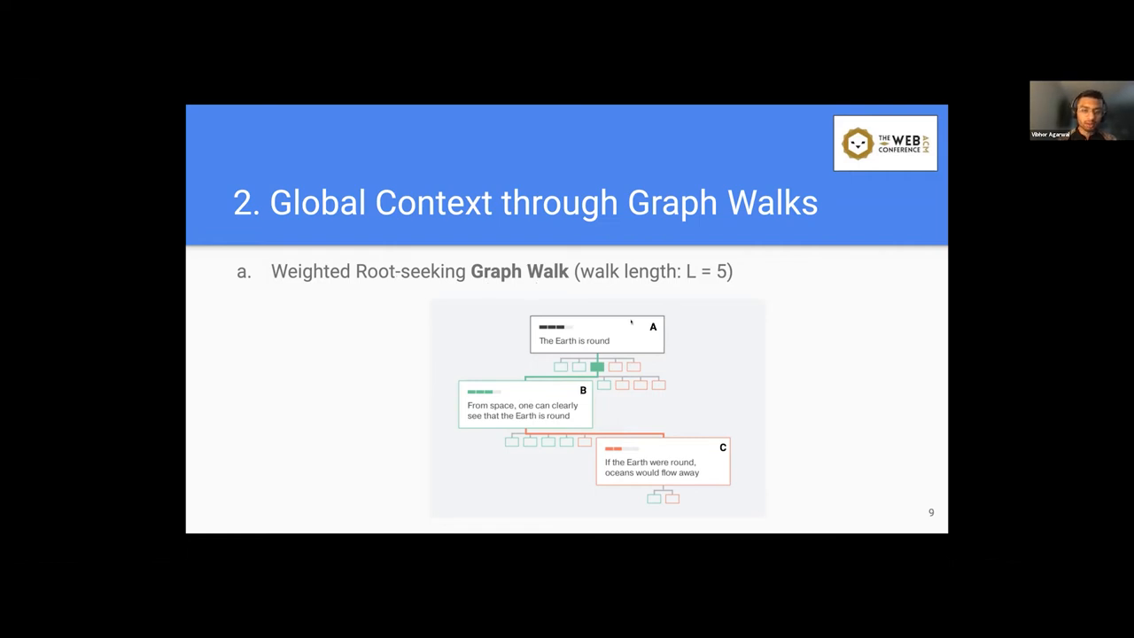
{"action": "mouse_move", "coordinate": [659, 390]}
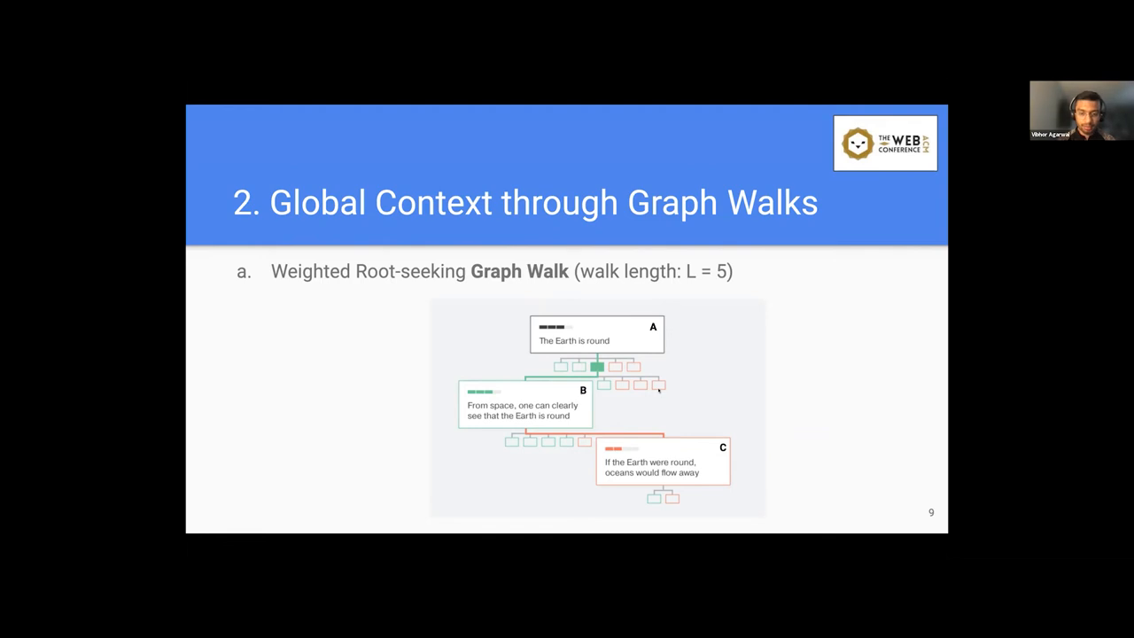
{"action": "mouse_move", "coordinate": [664, 447]}
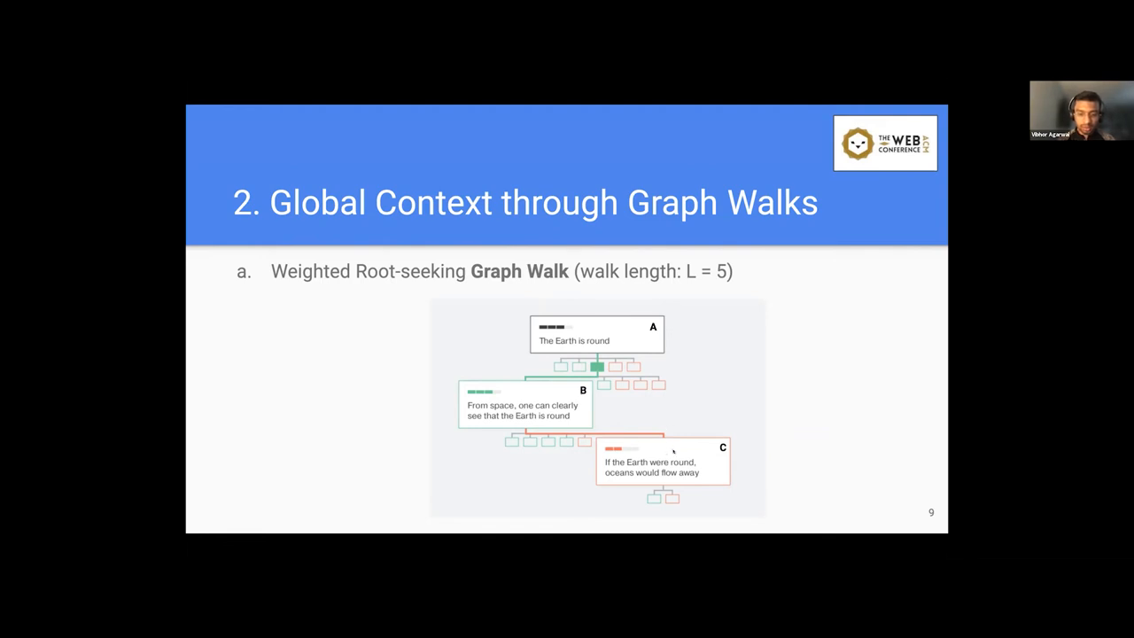
{"action": "mouse_move", "coordinate": [571, 393]}
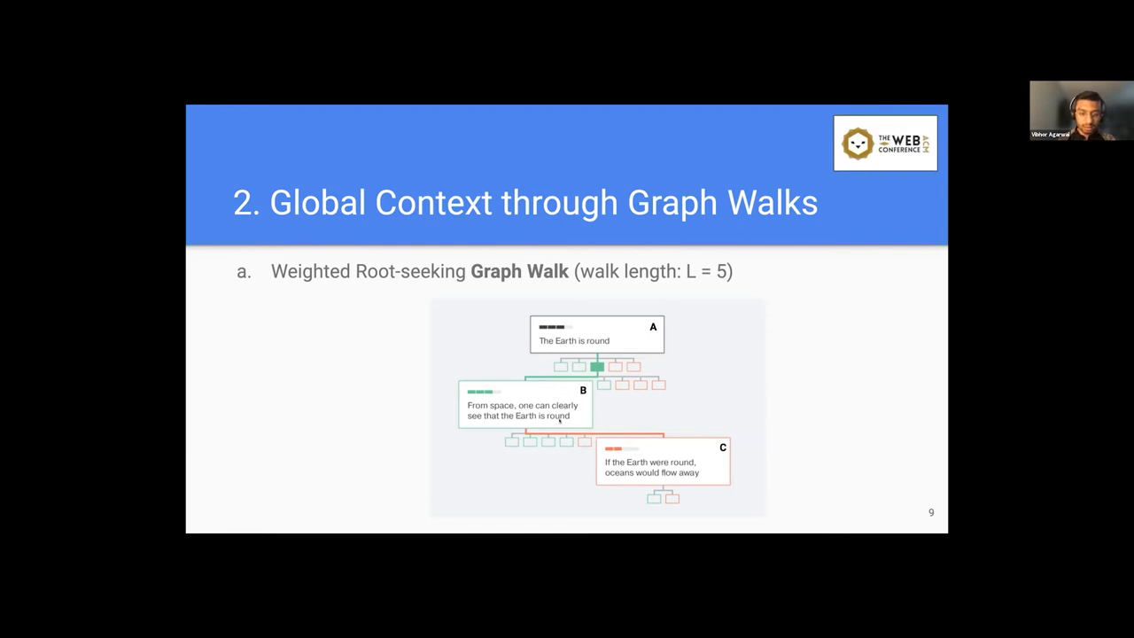
{"action": "mouse_move", "coordinate": [582, 344]}
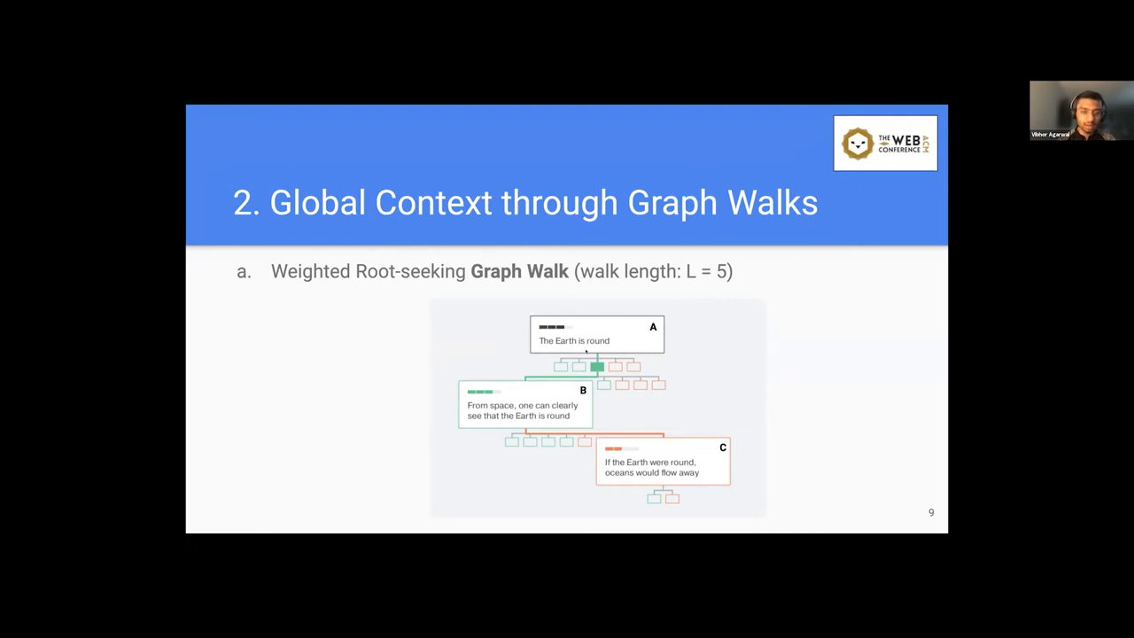
{"action": "mouse_move", "coordinate": [627, 356]}
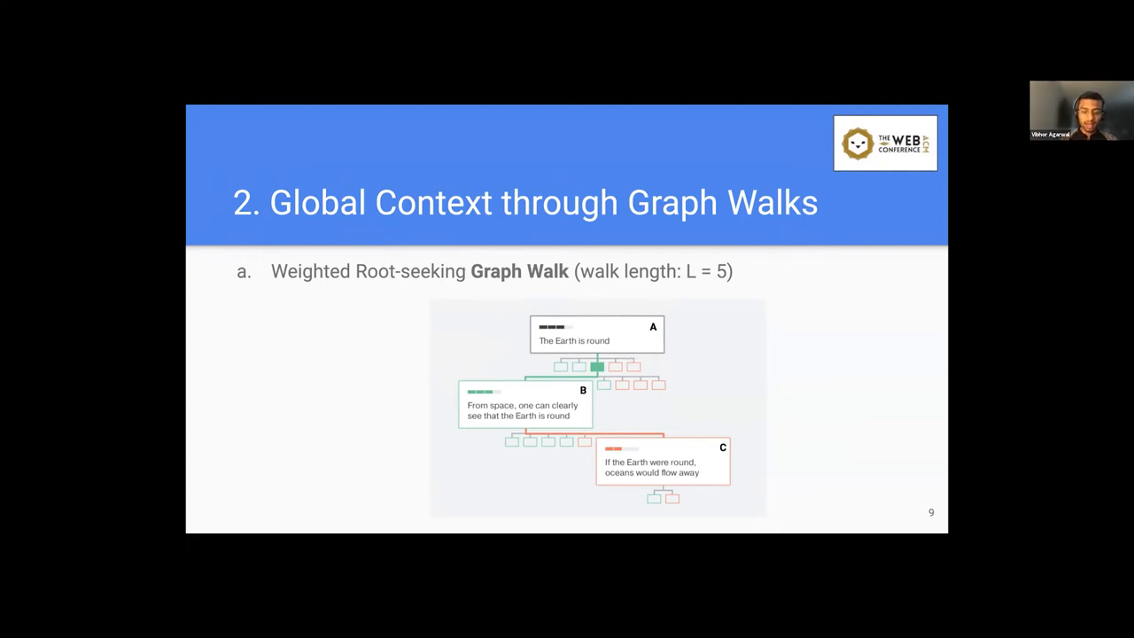
{"action": "mouse_move", "coordinate": [691, 353]}
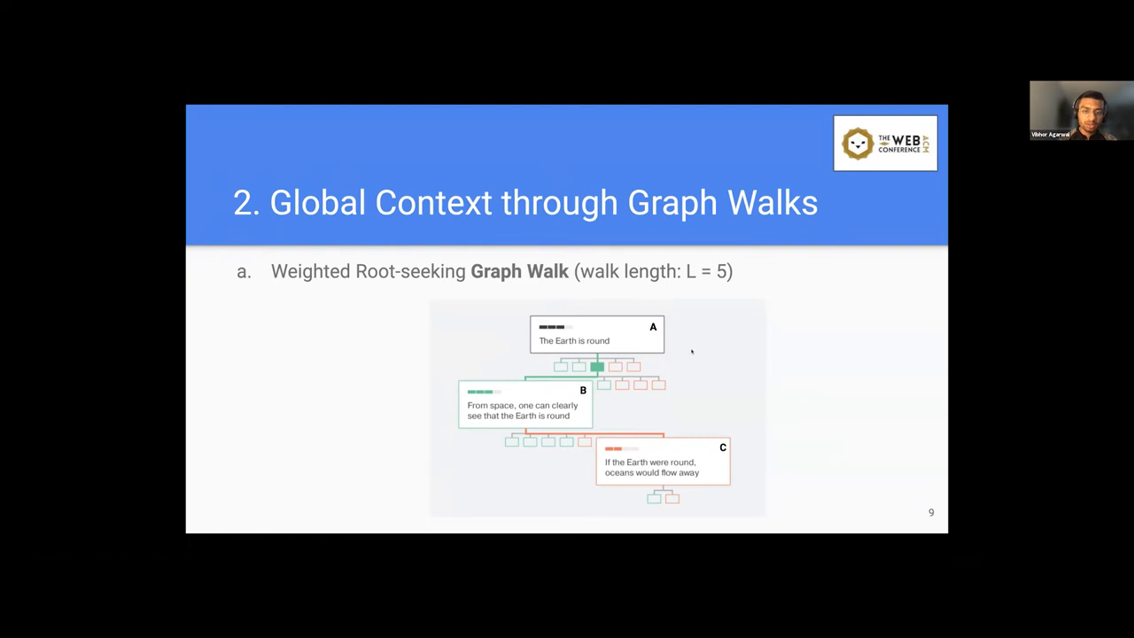
{"action": "mouse_move", "coordinate": [664, 358]}
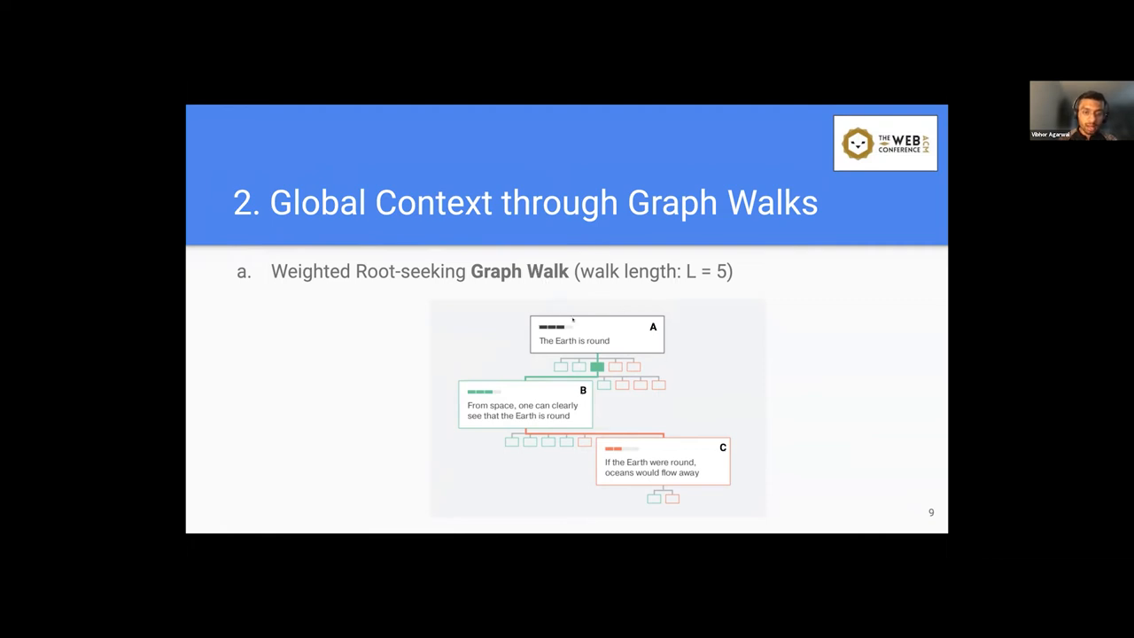
{"action": "mouse_move", "coordinate": [624, 353]}
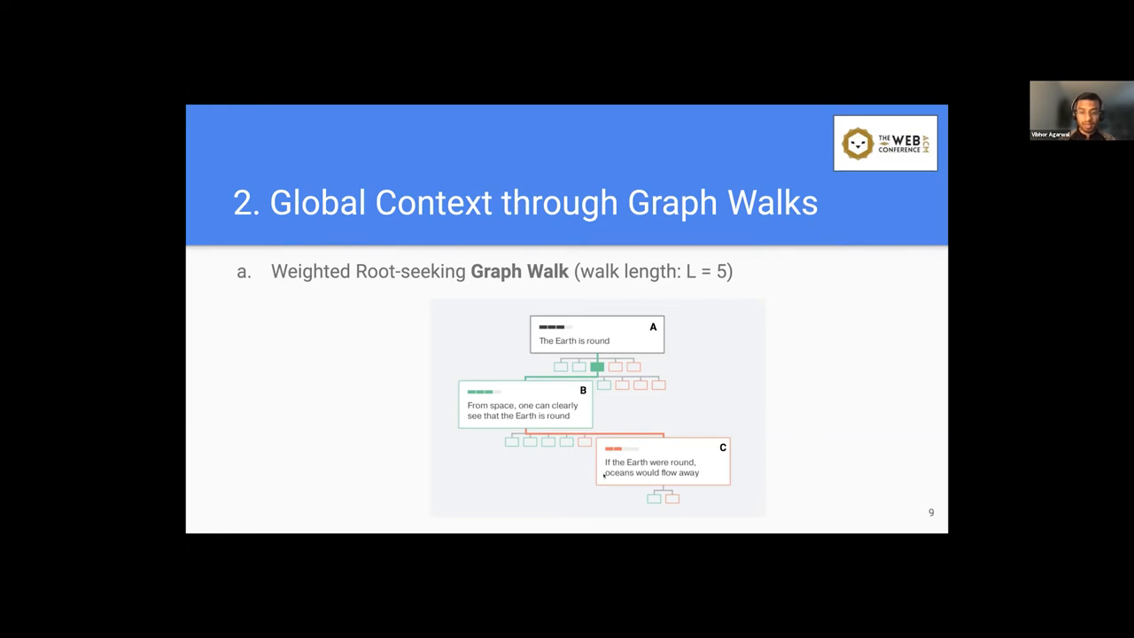
{"action": "mouse_move", "coordinate": [750, 478]}
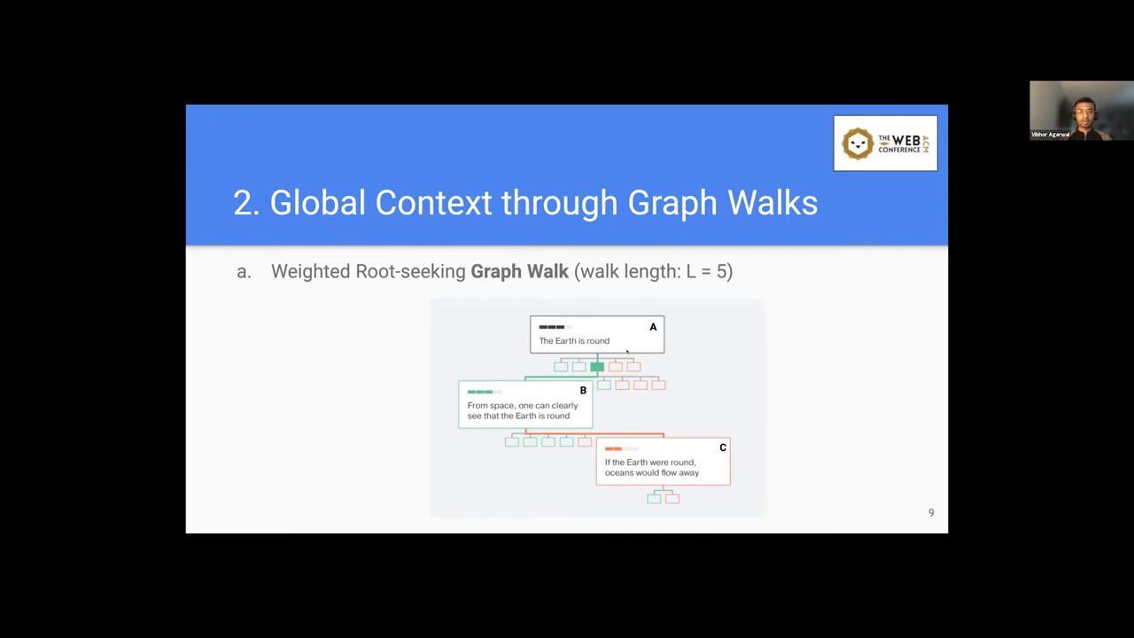
{"action": "mouse_move", "coordinate": [739, 340]}
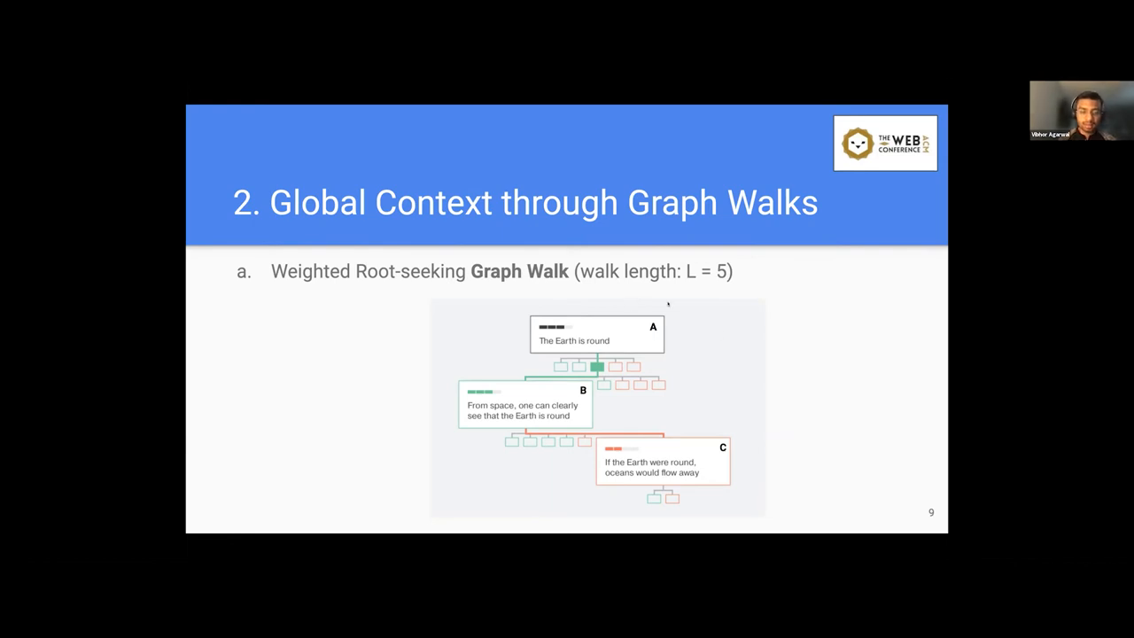
{"action": "mouse_move", "coordinate": [698, 337]}
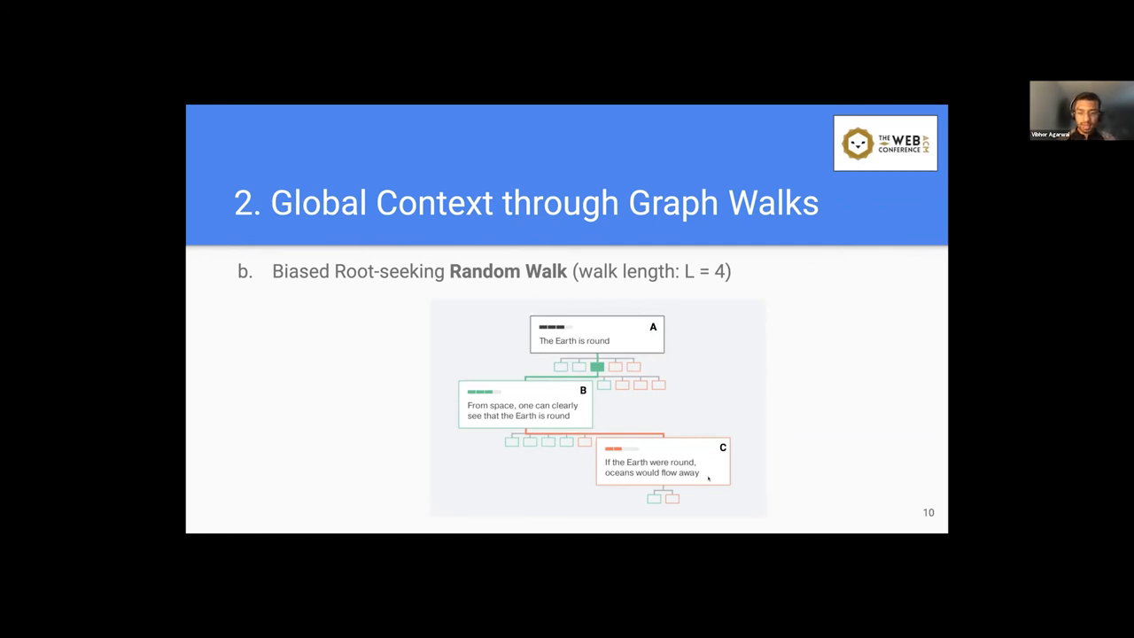
{"action": "mouse_move", "coordinate": [630, 441]}
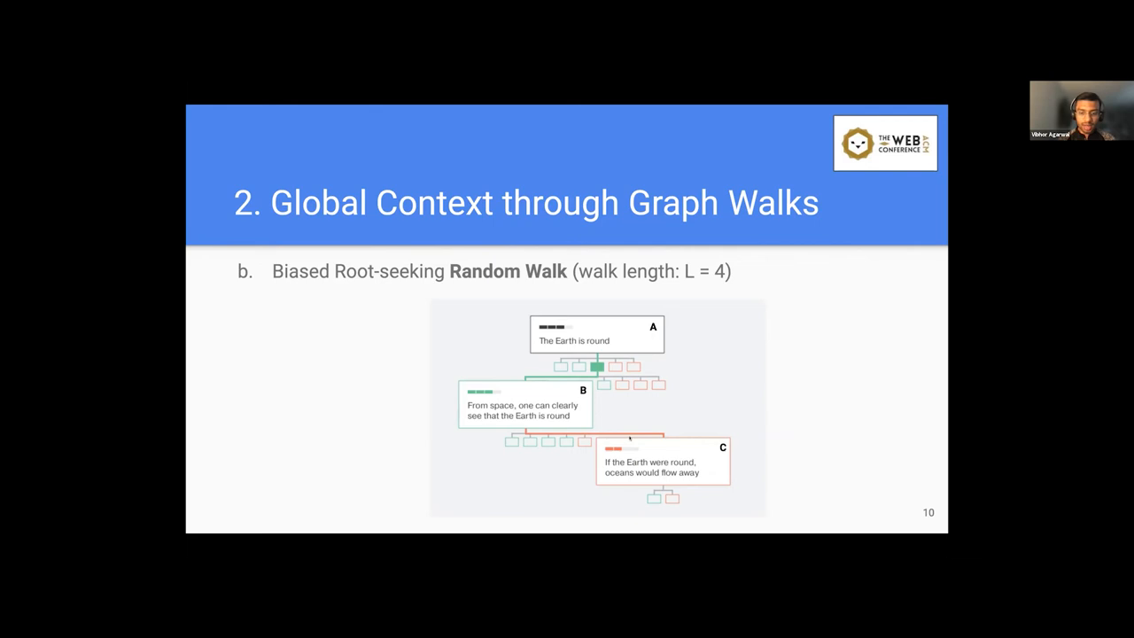
{"action": "mouse_move", "coordinate": [723, 461]}
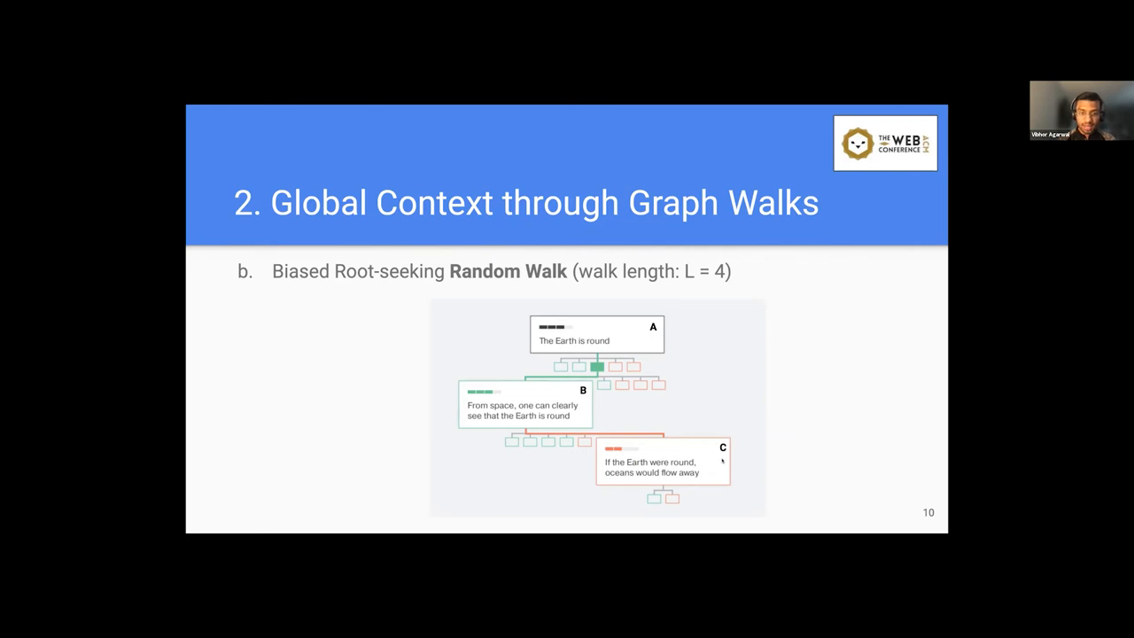
{"action": "mouse_move", "coordinate": [654, 459]}
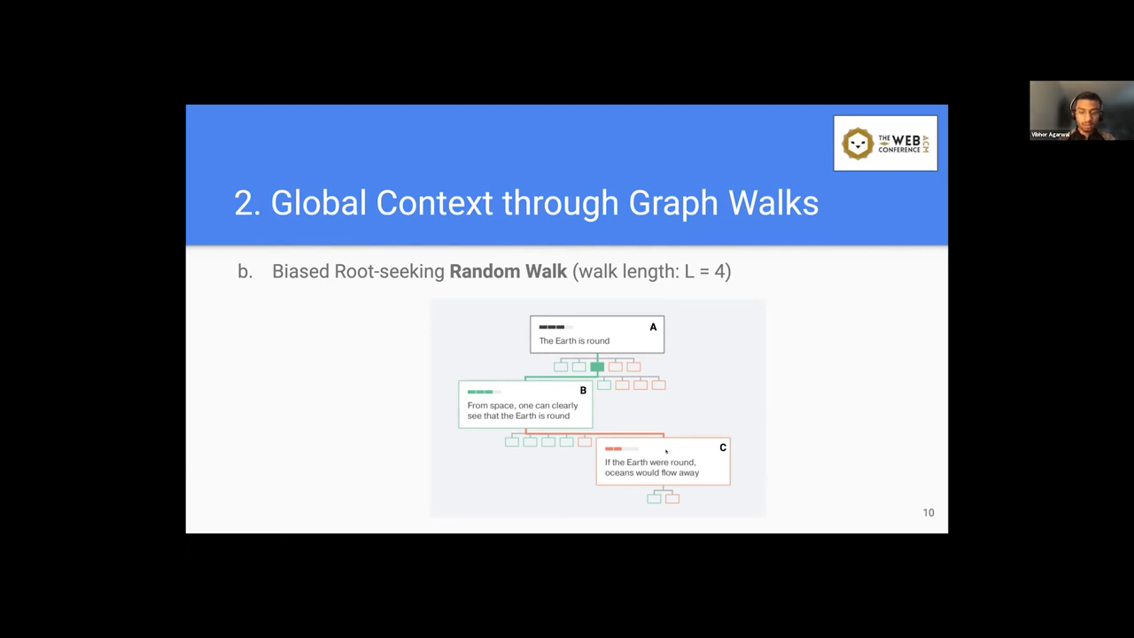
{"action": "mouse_move", "coordinate": [677, 503]}
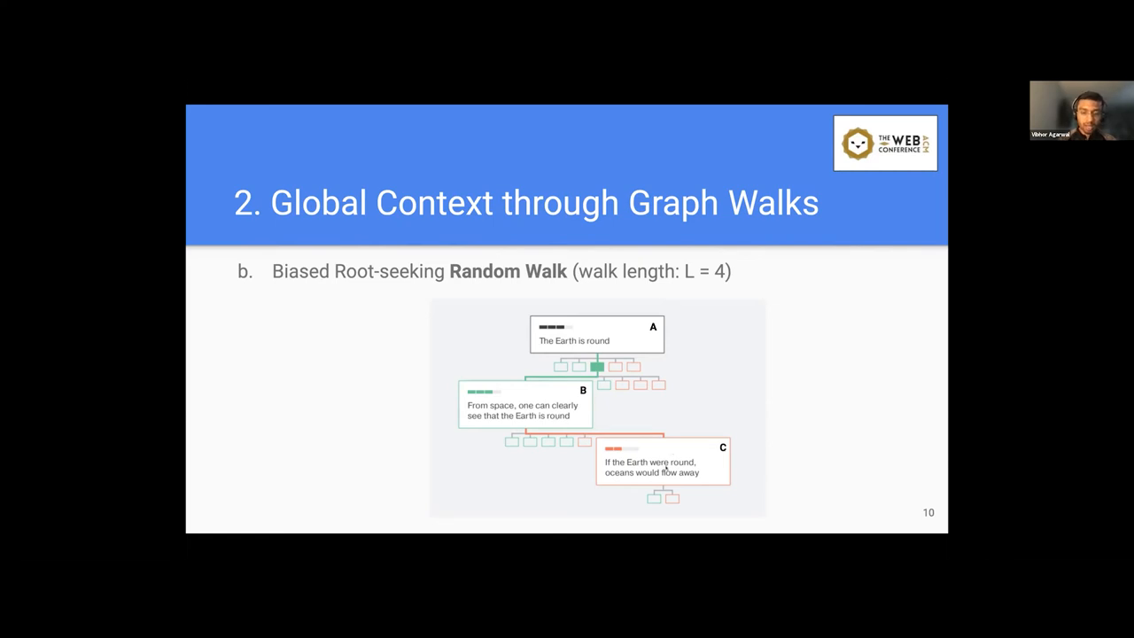
{"action": "mouse_move", "coordinate": [667, 464]}
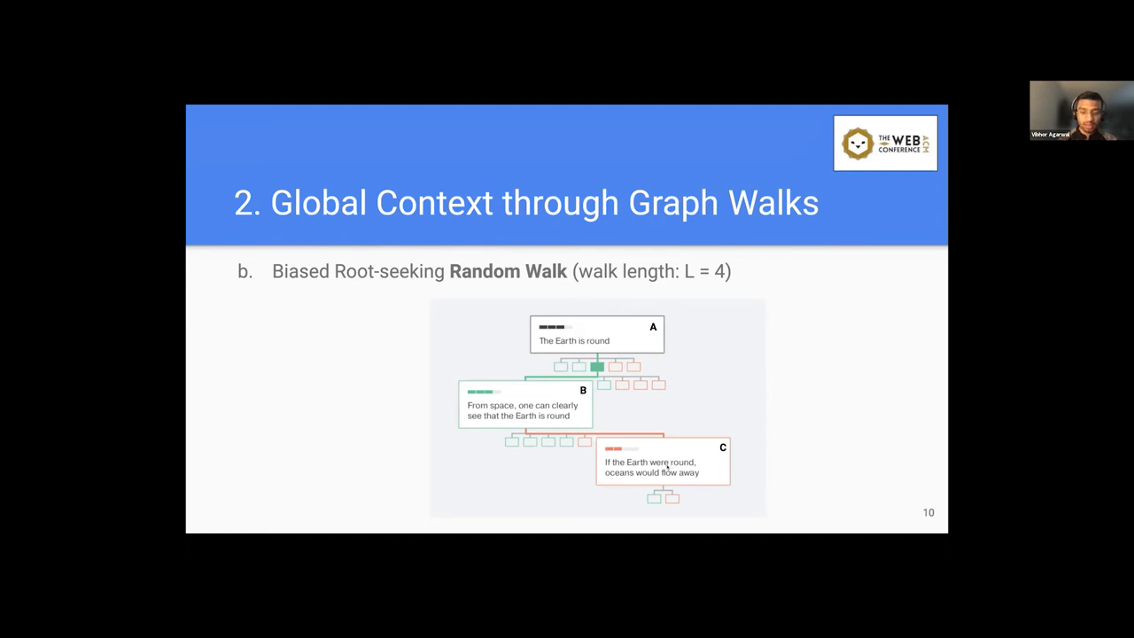
{"action": "mouse_move", "coordinate": [698, 498]}
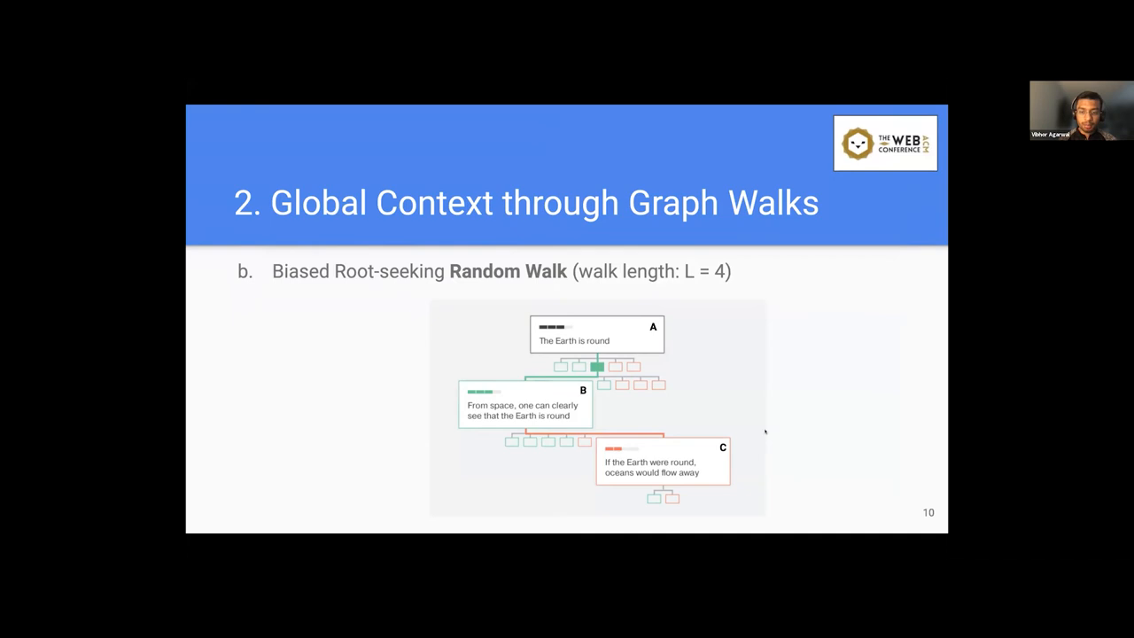
{"action": "mouse_move", "coordinate": [819, 429]}
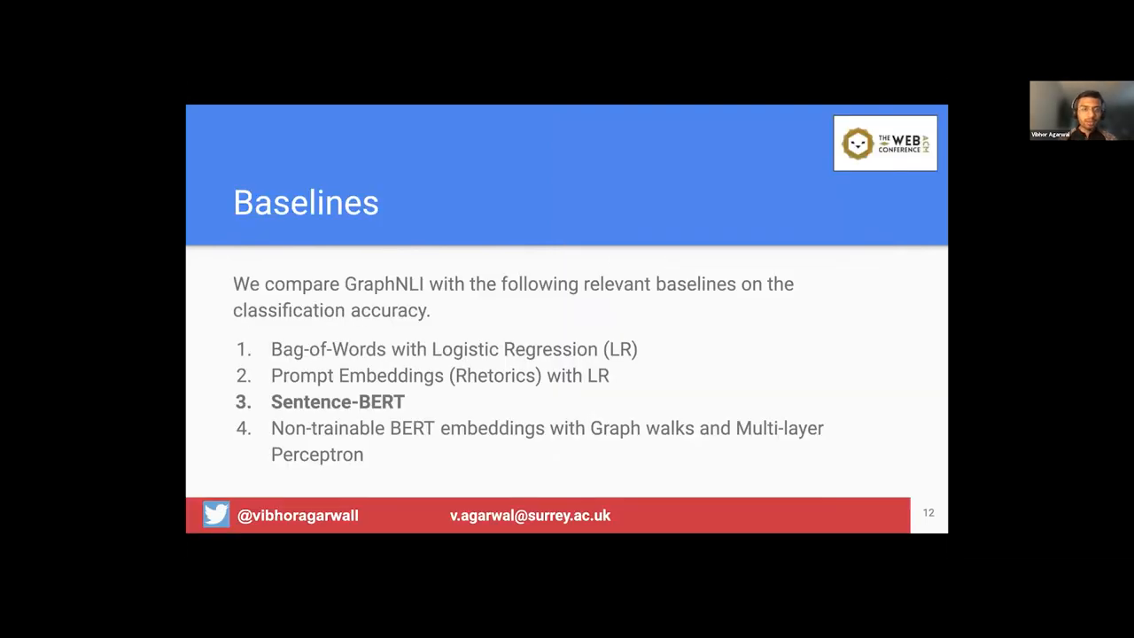
{"action": "mouse_move", "coordinate": [737, 209]}
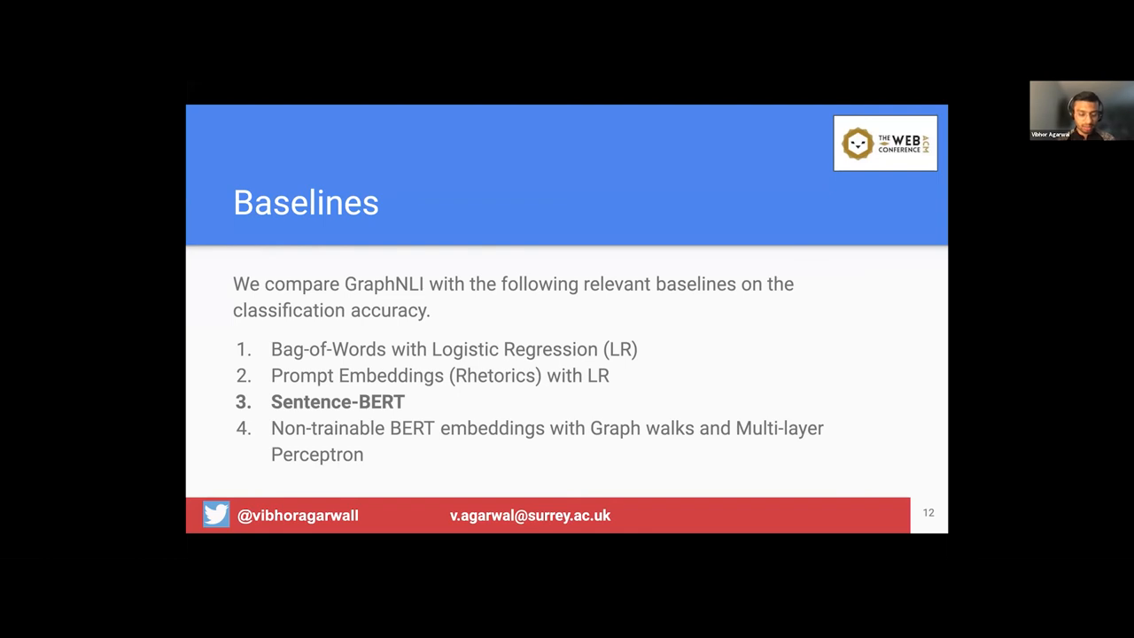
{"action": "mouse_move", "coordinate": [546, 453]}
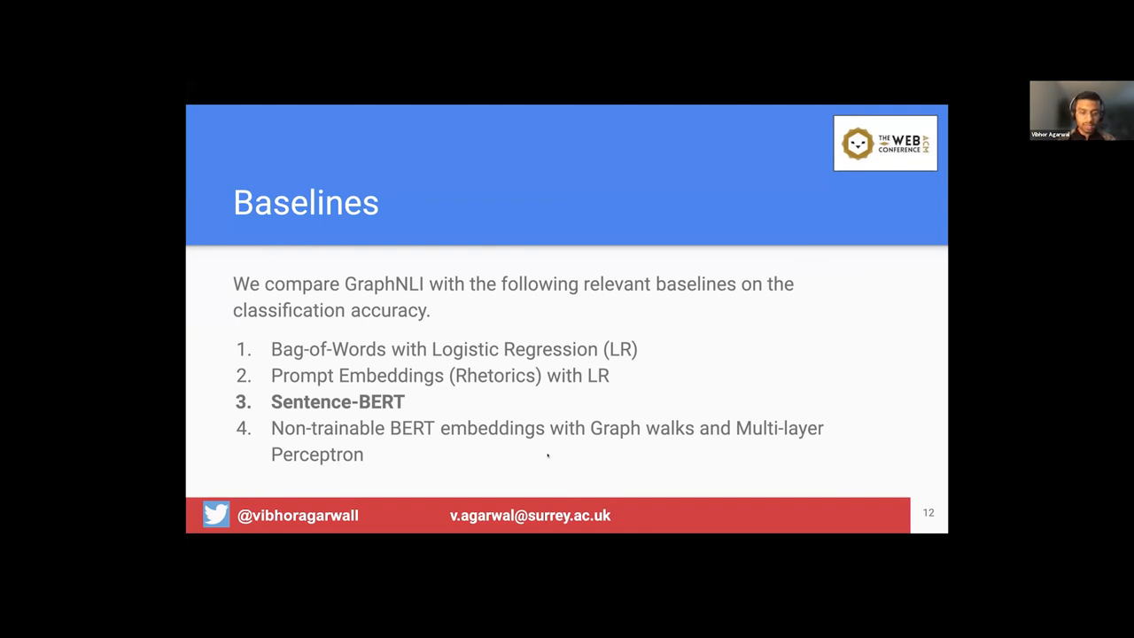
{"action": "mouse_move", "coordinate": [578, 454]}
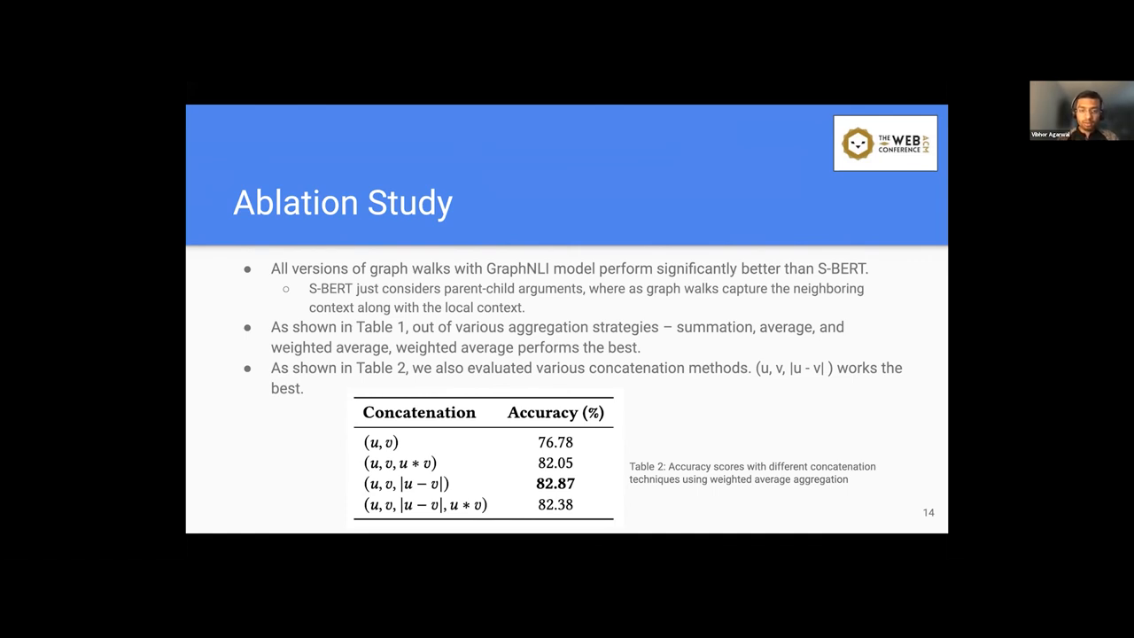
Step: Move the slideshow to the Ablation Study slide with the concatenation accuracy table
{"action": "key", "text": "Left"}
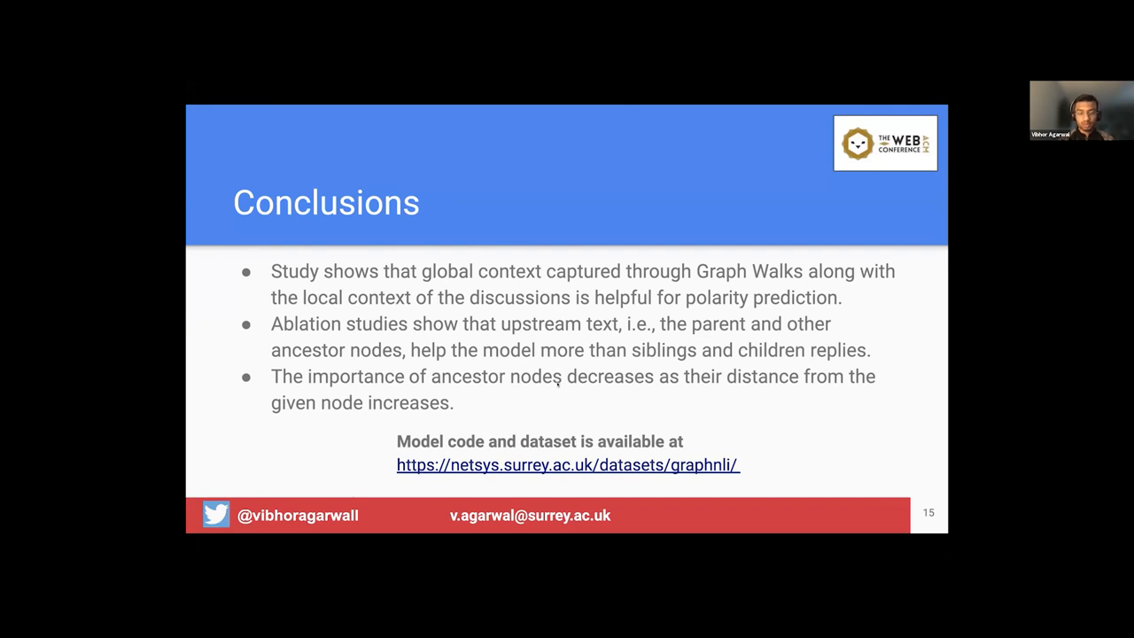
{"action": "mouse_move", "coordinate": [624, 393]}
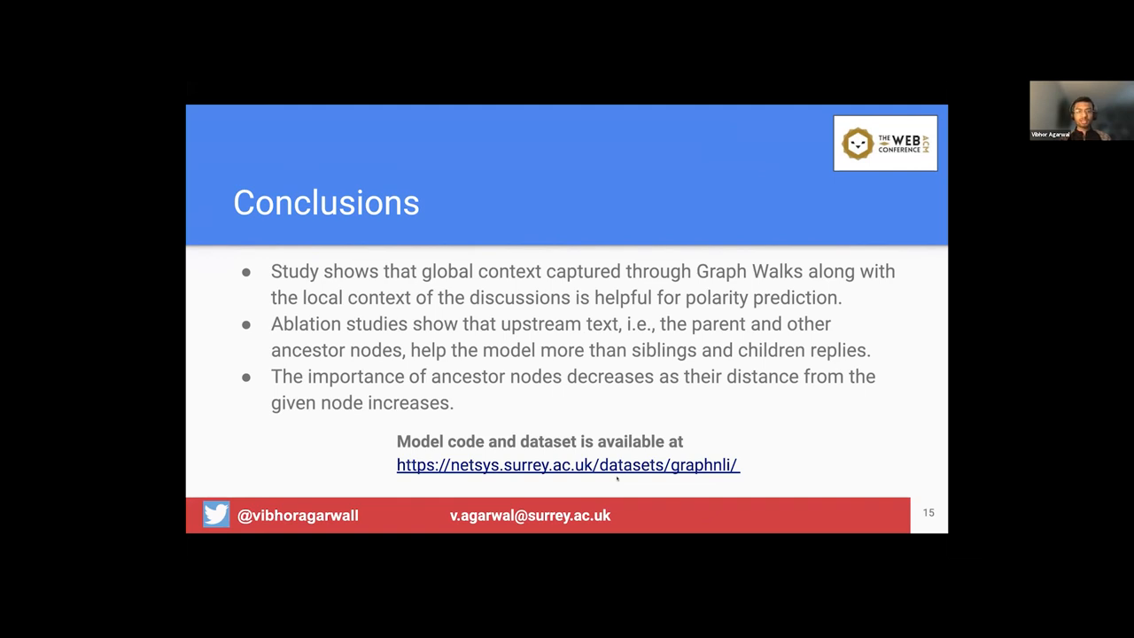
{"action": "mouse_move", "coordinate": [616, 479]}
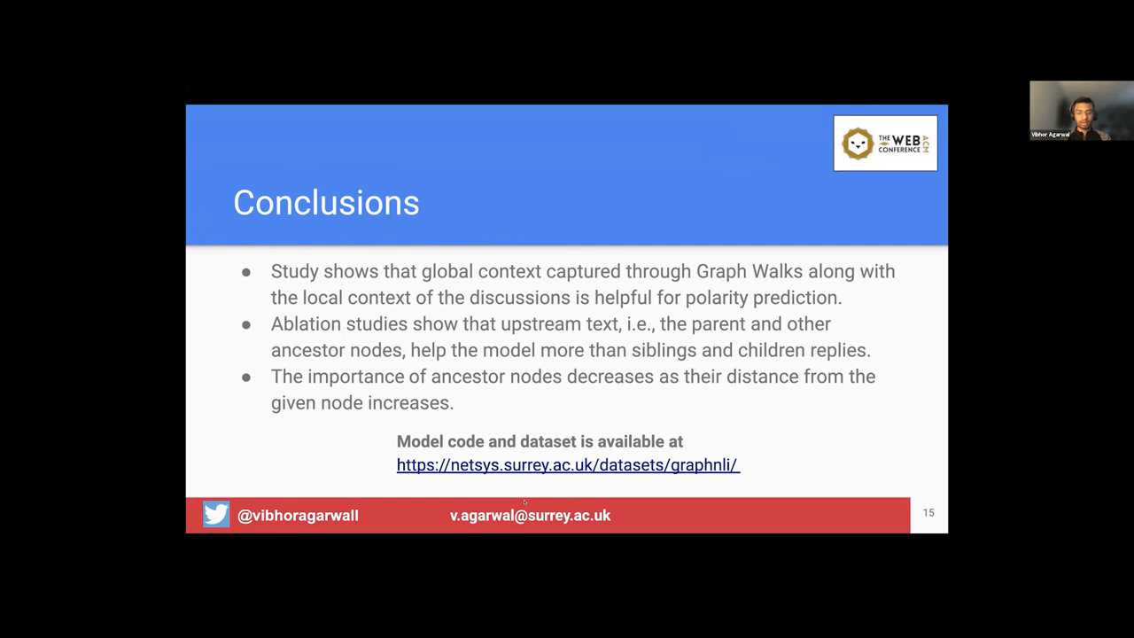
{"action": "mouse_move", "coordinate": [539, 387]}
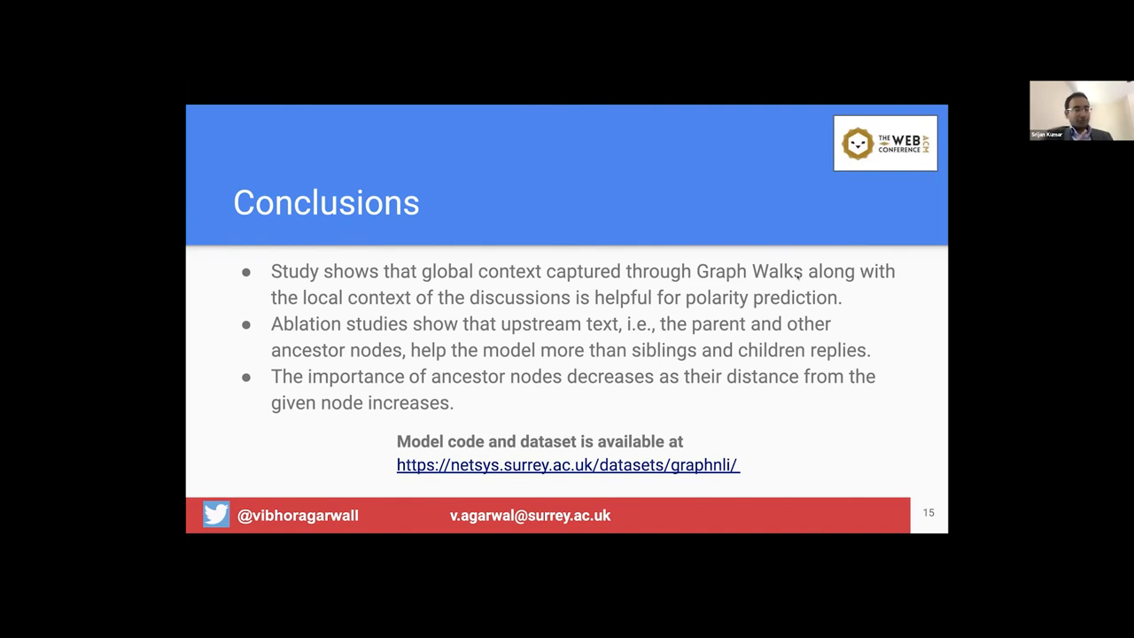
{"action": "mouse_move", "coordinate": [632, 198]}
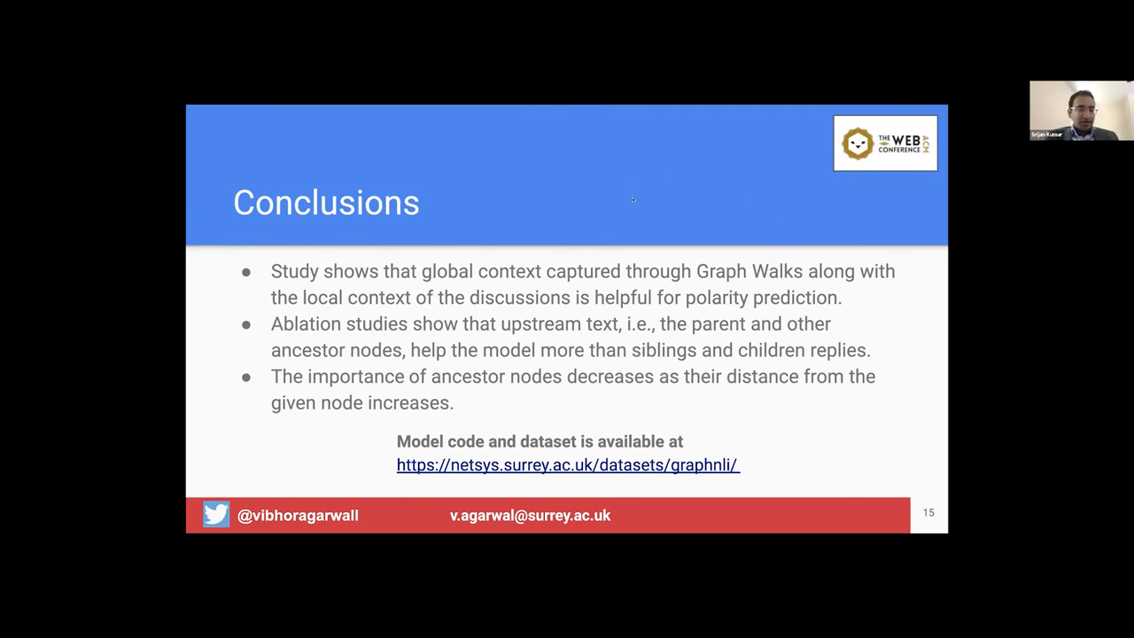
{"action": "mouse_move", "coordinate": [602, 204]}
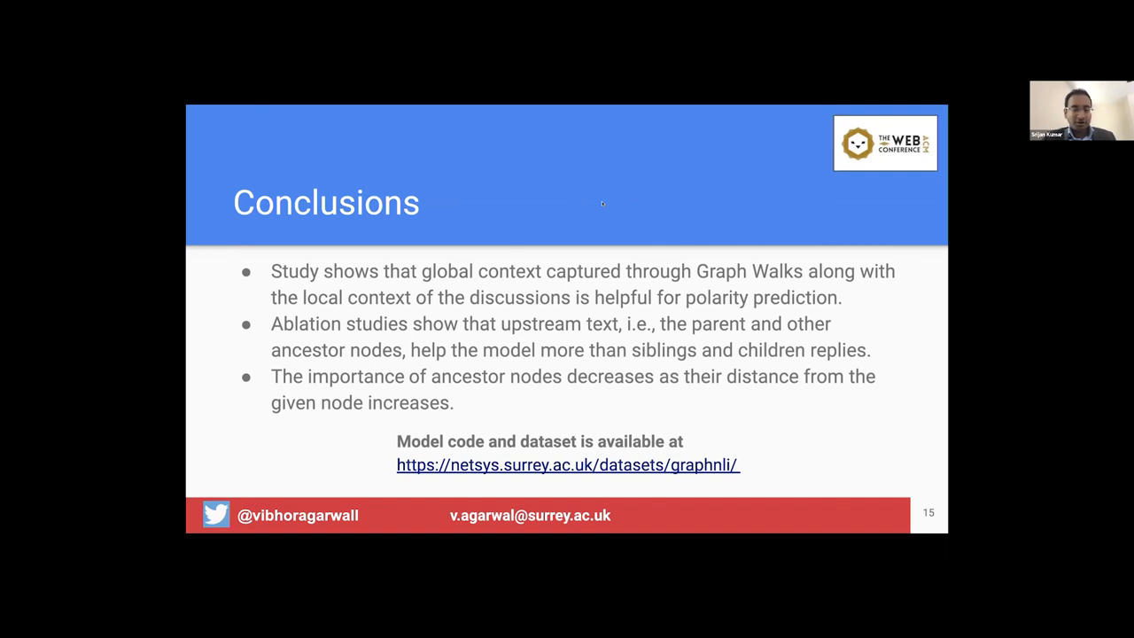
{"action": "mouse_move", "coordinate": [822, 100]}
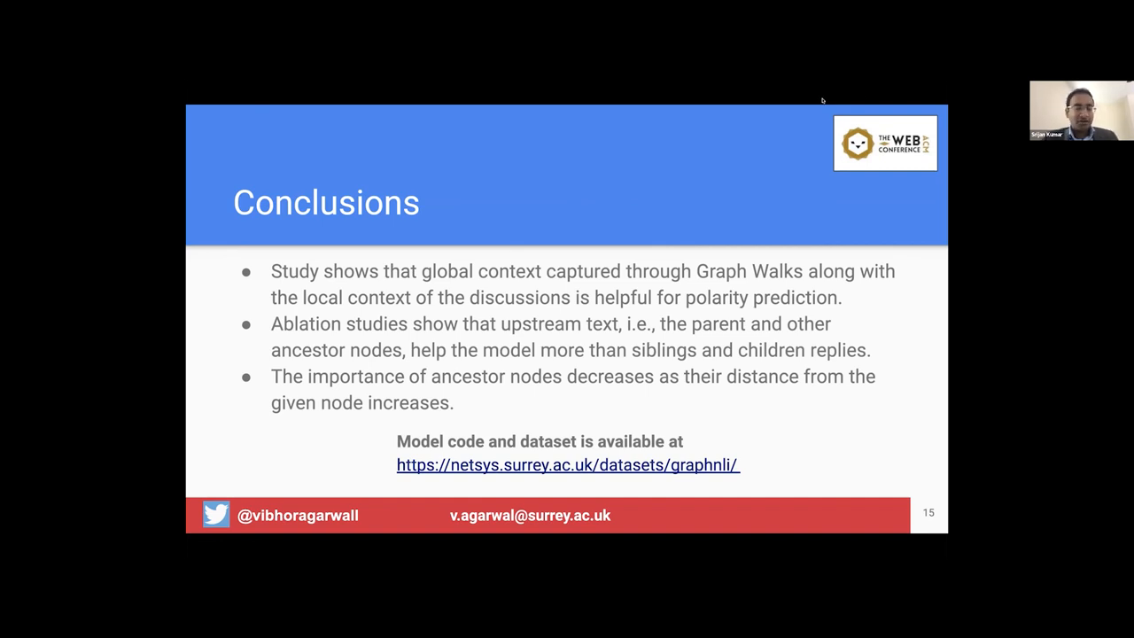
{"action": "mouse_move", "coordinate": [640, 195]}
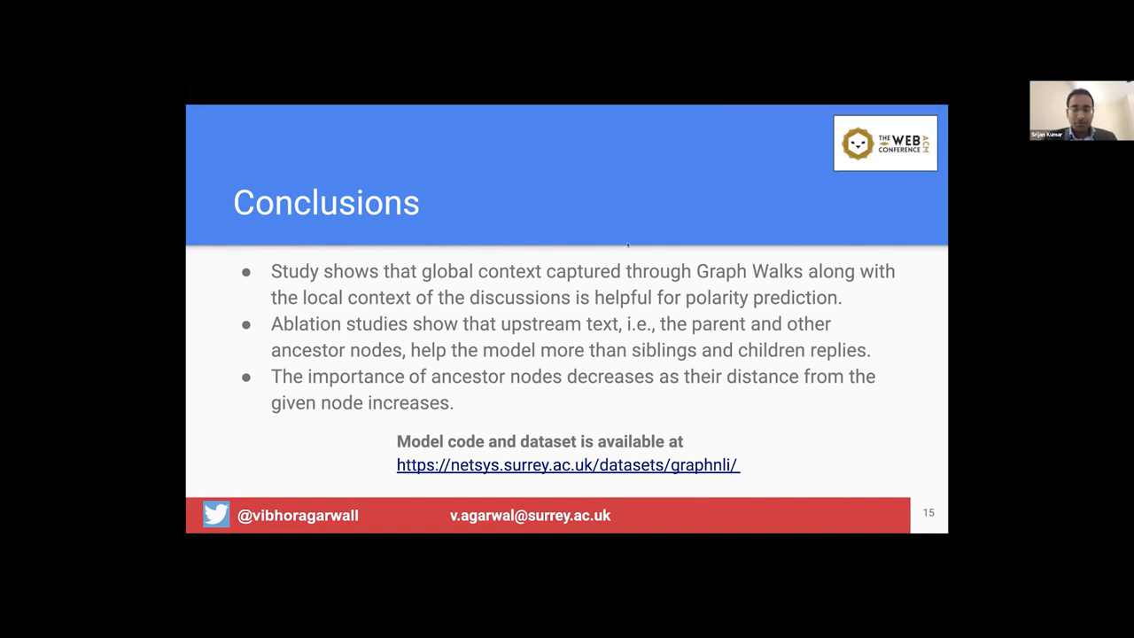
{"action": "mouse_move", "coordinate": [599, 159]}
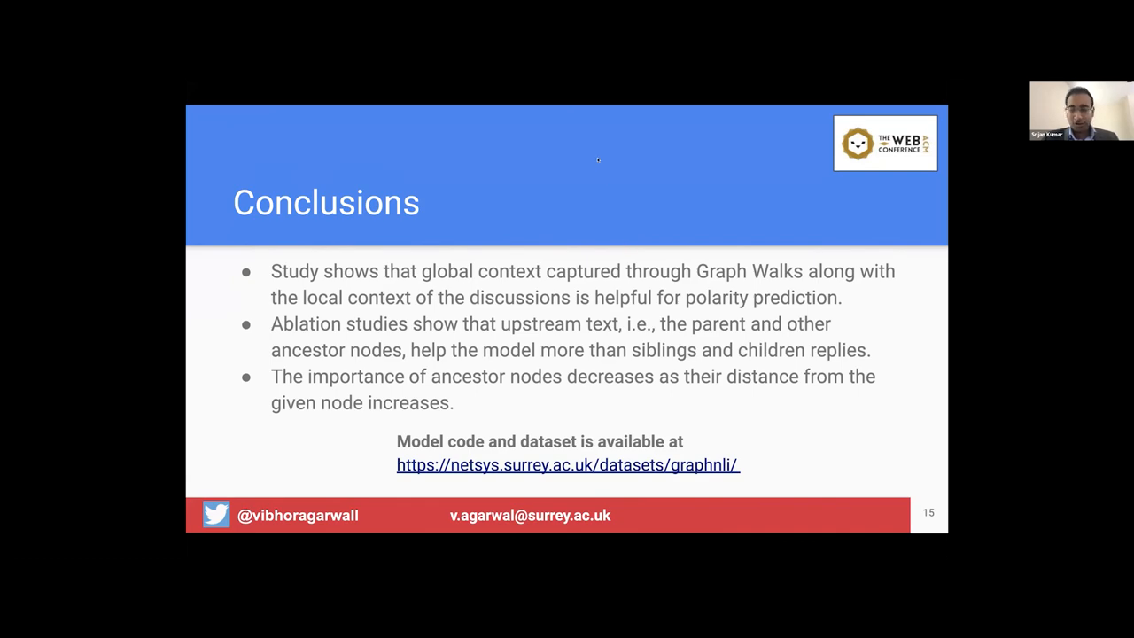